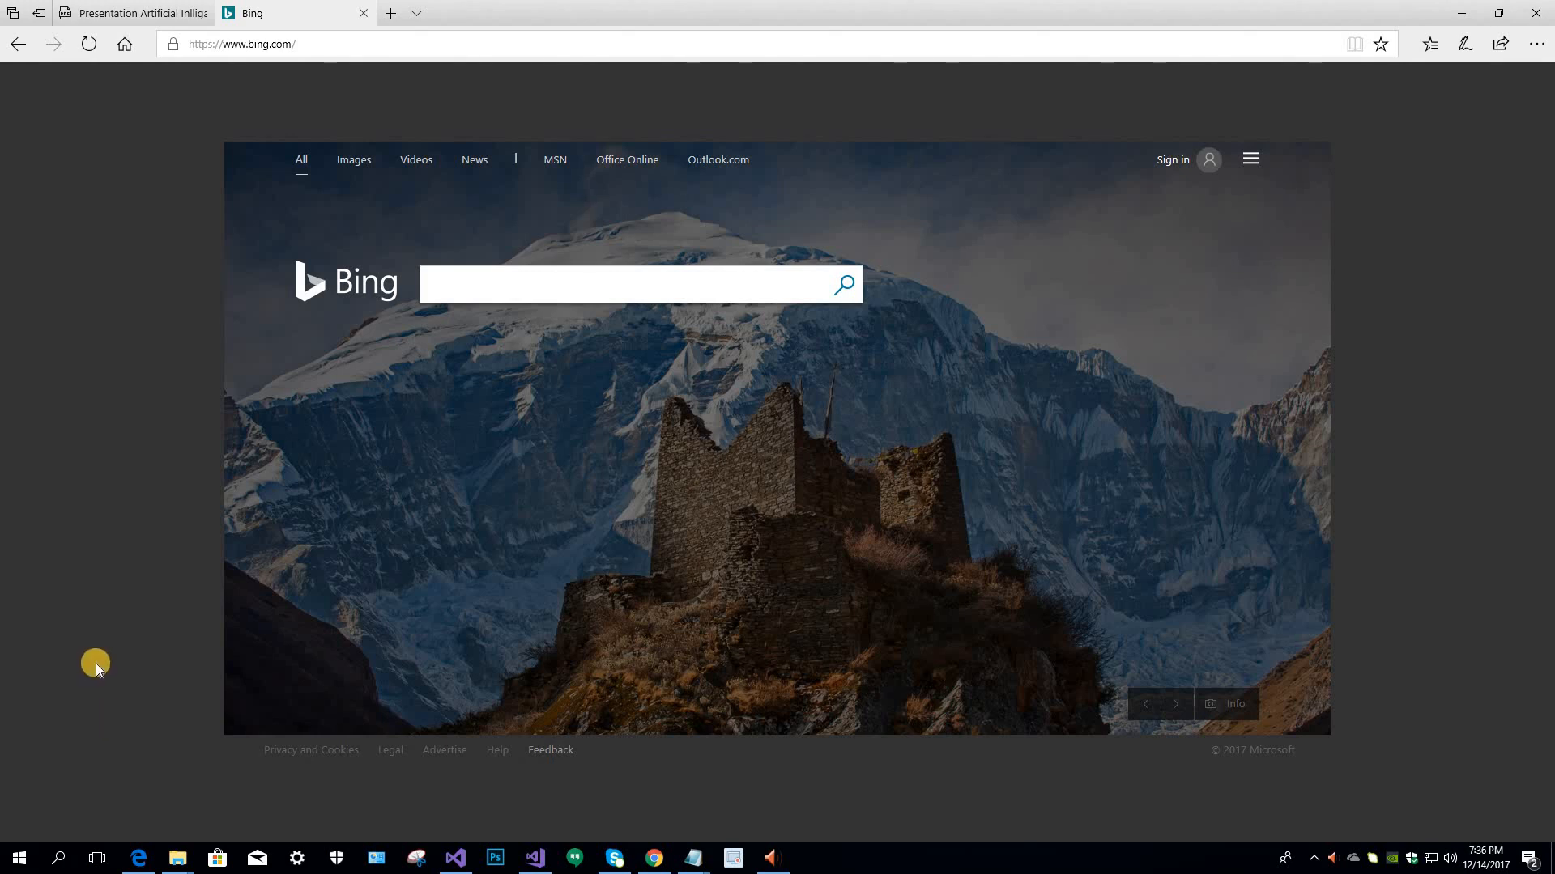
mouse_move(445, 411)
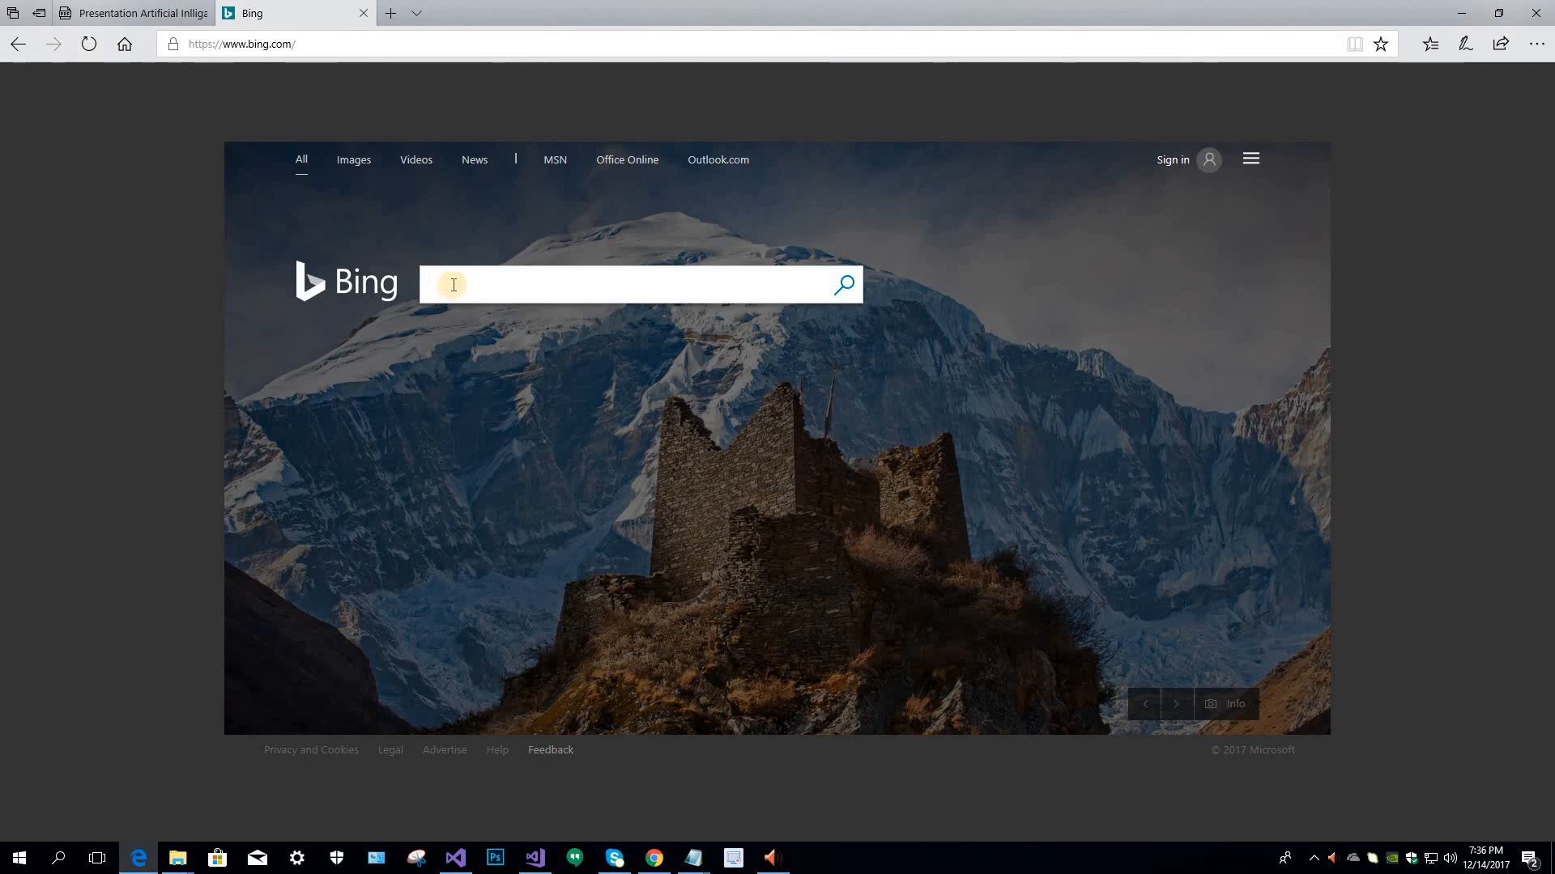
Search Bing for 'visual studio community 2017 download'.
type("visual studio community 2017")
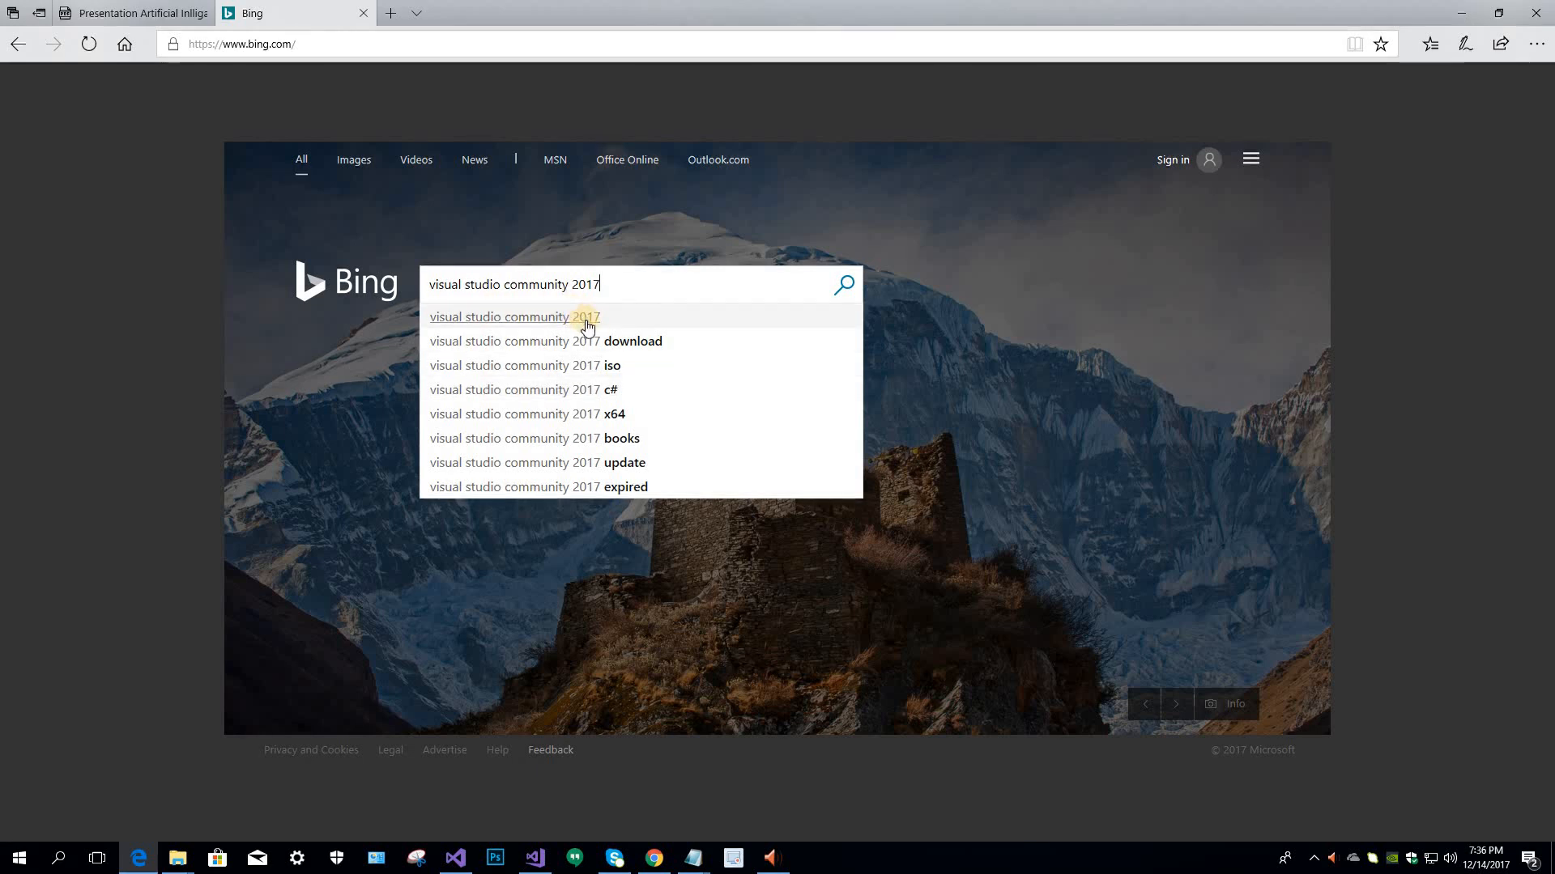
mouse_move(635, 341)
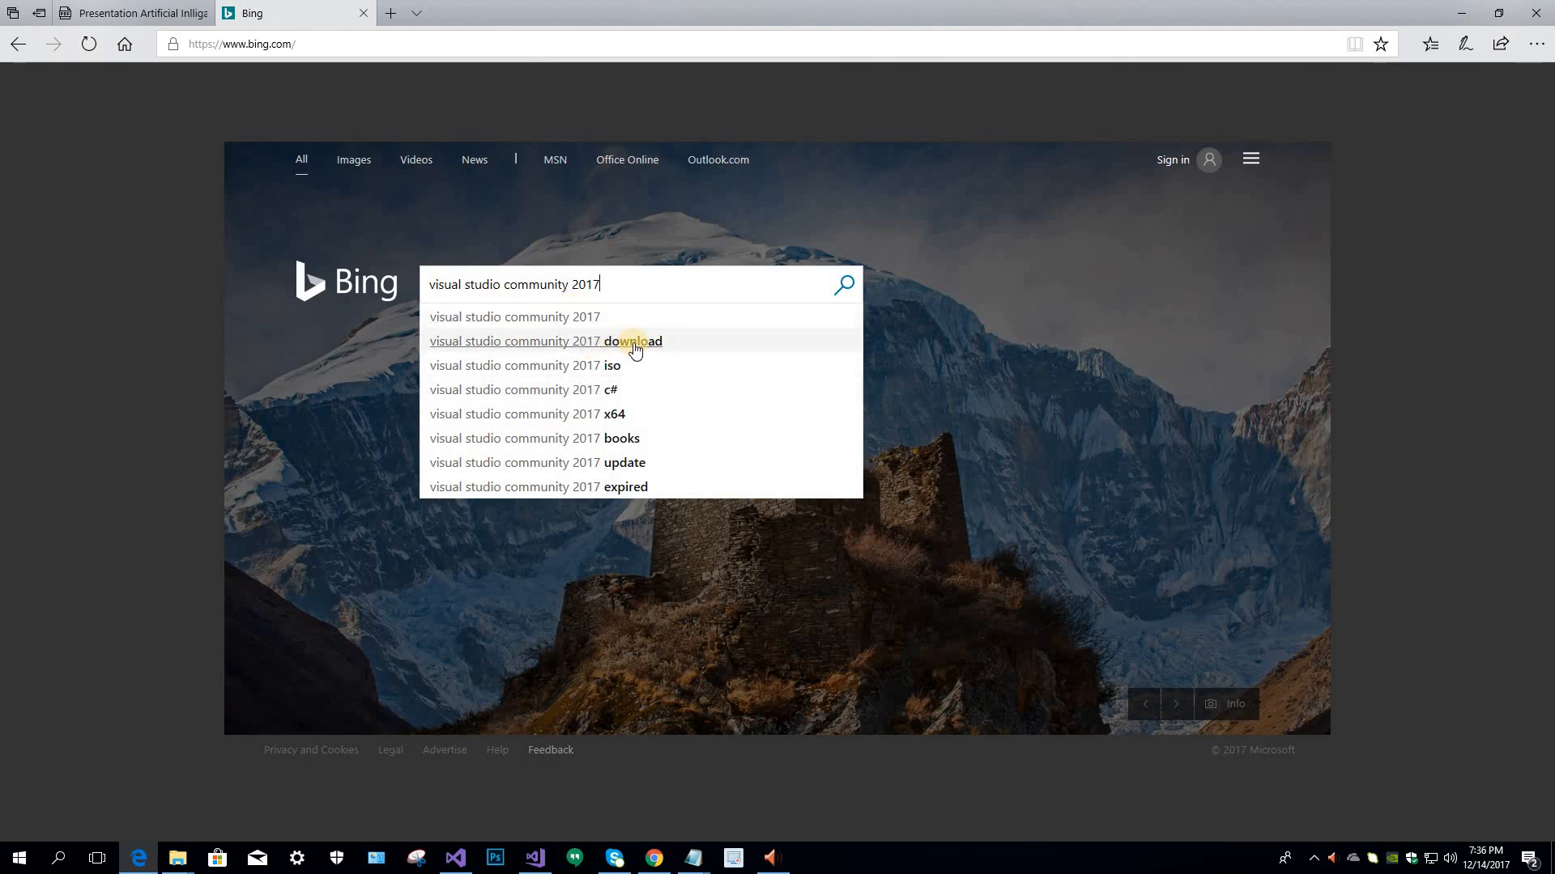
left_click(544, 341)
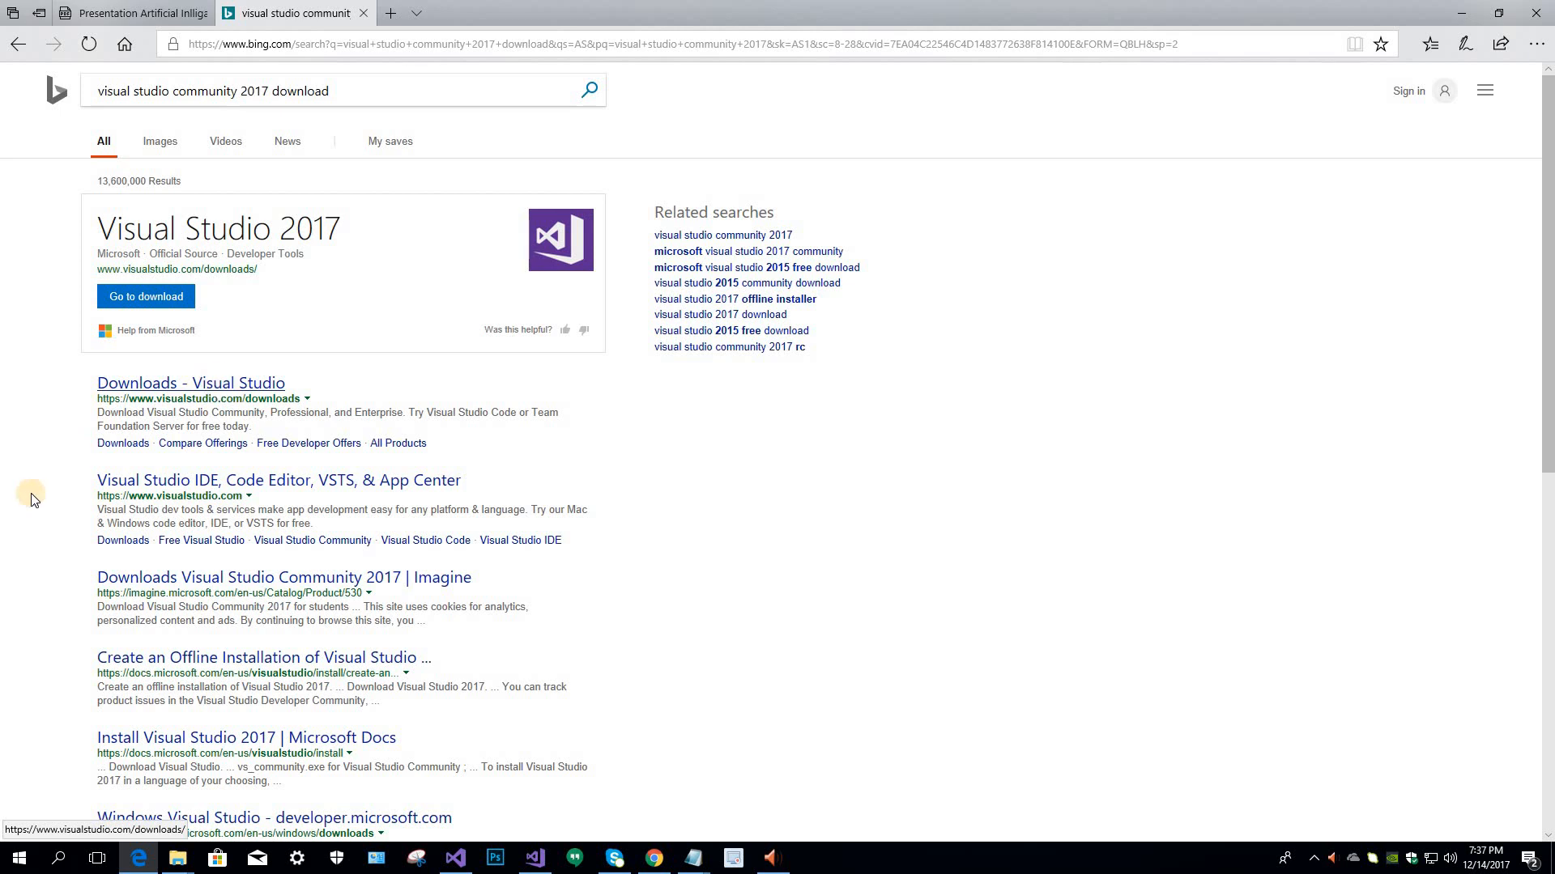
Download the free Community 2017 installer from the official Visual Studio downloads page.
left_click(190, 383)
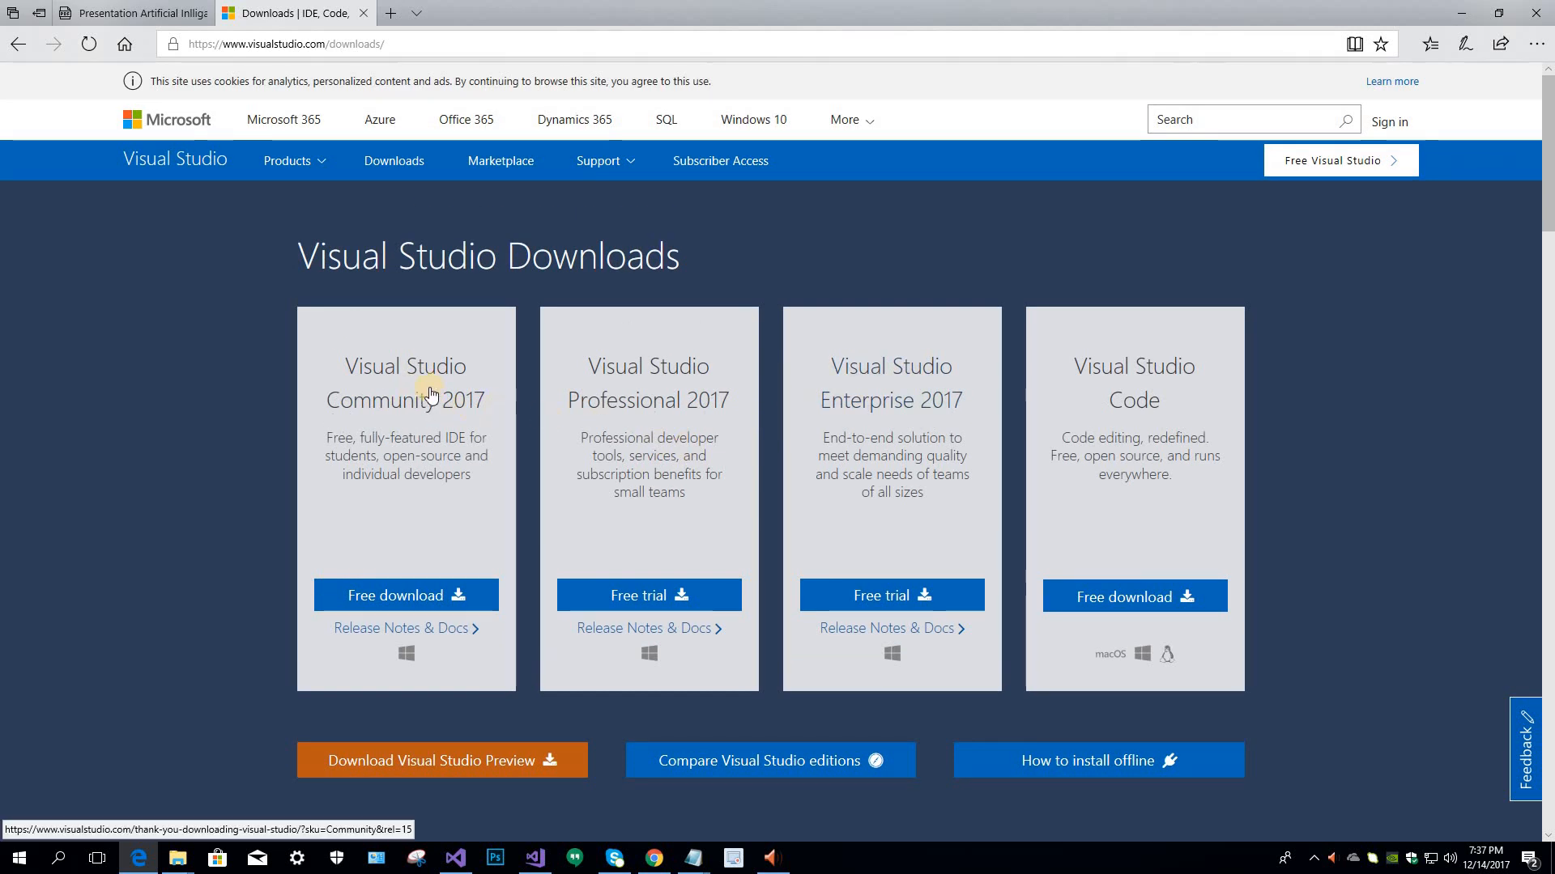
mouse_move(472, 427)
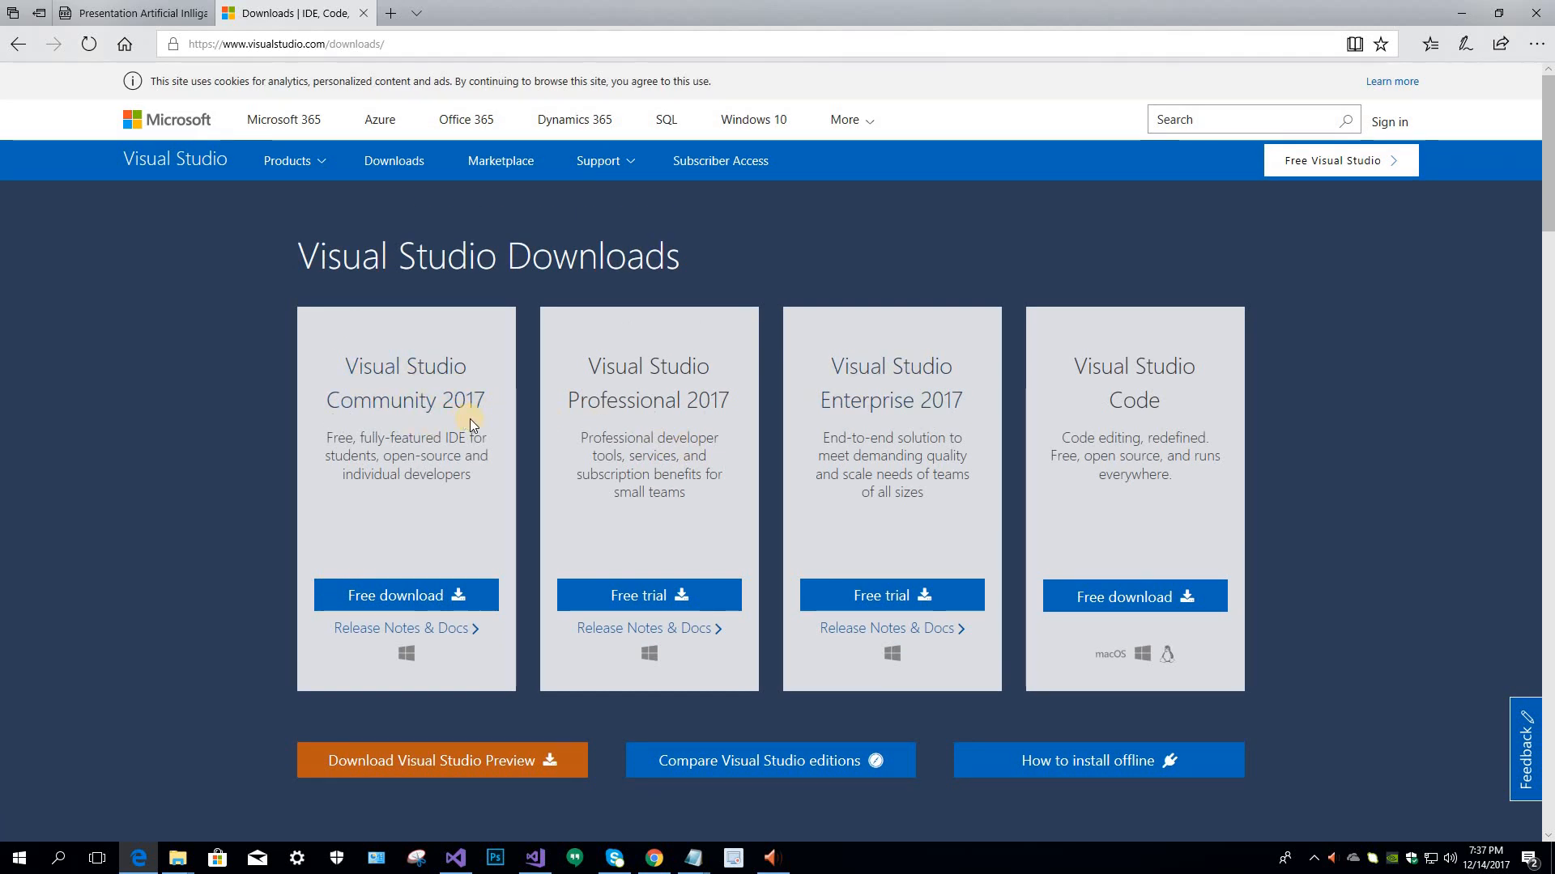
mouse_move(336, 452)
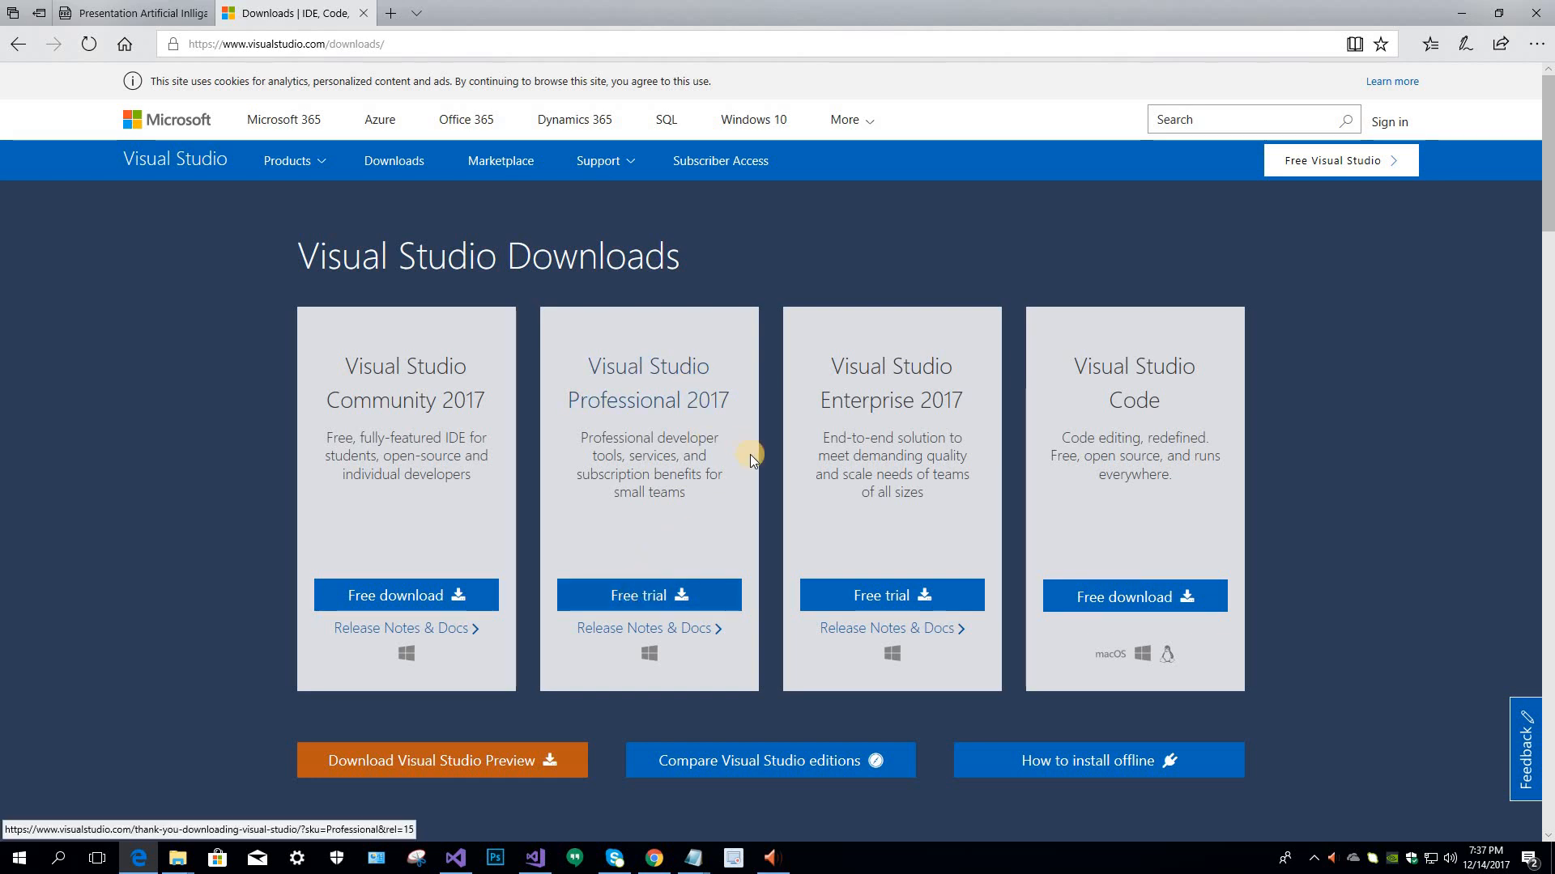
mouse_move(909, 389)
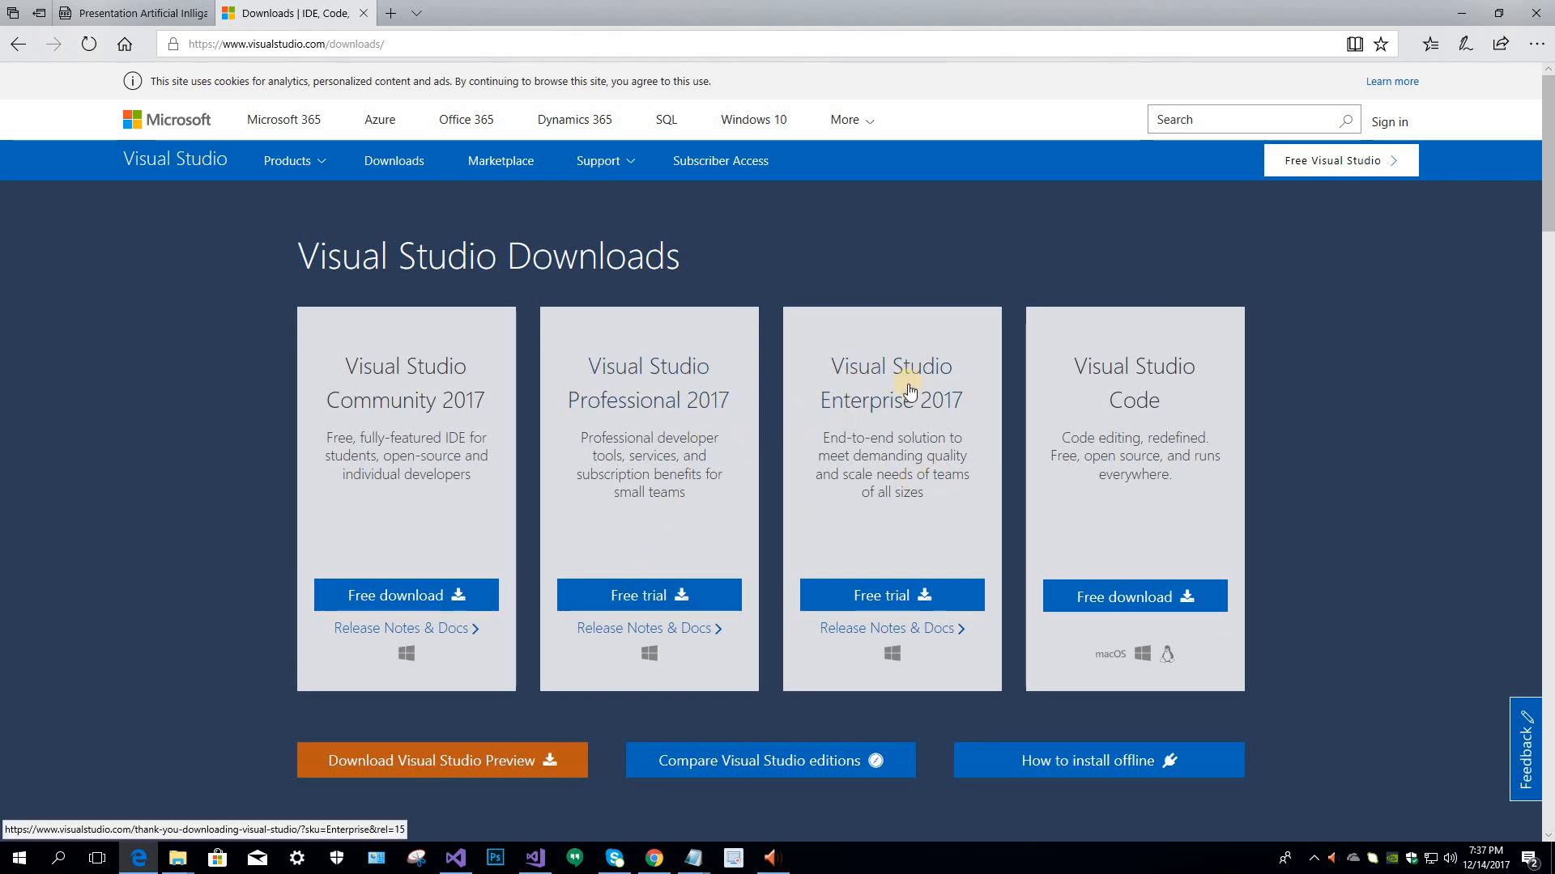
mouse_move(890, 595)
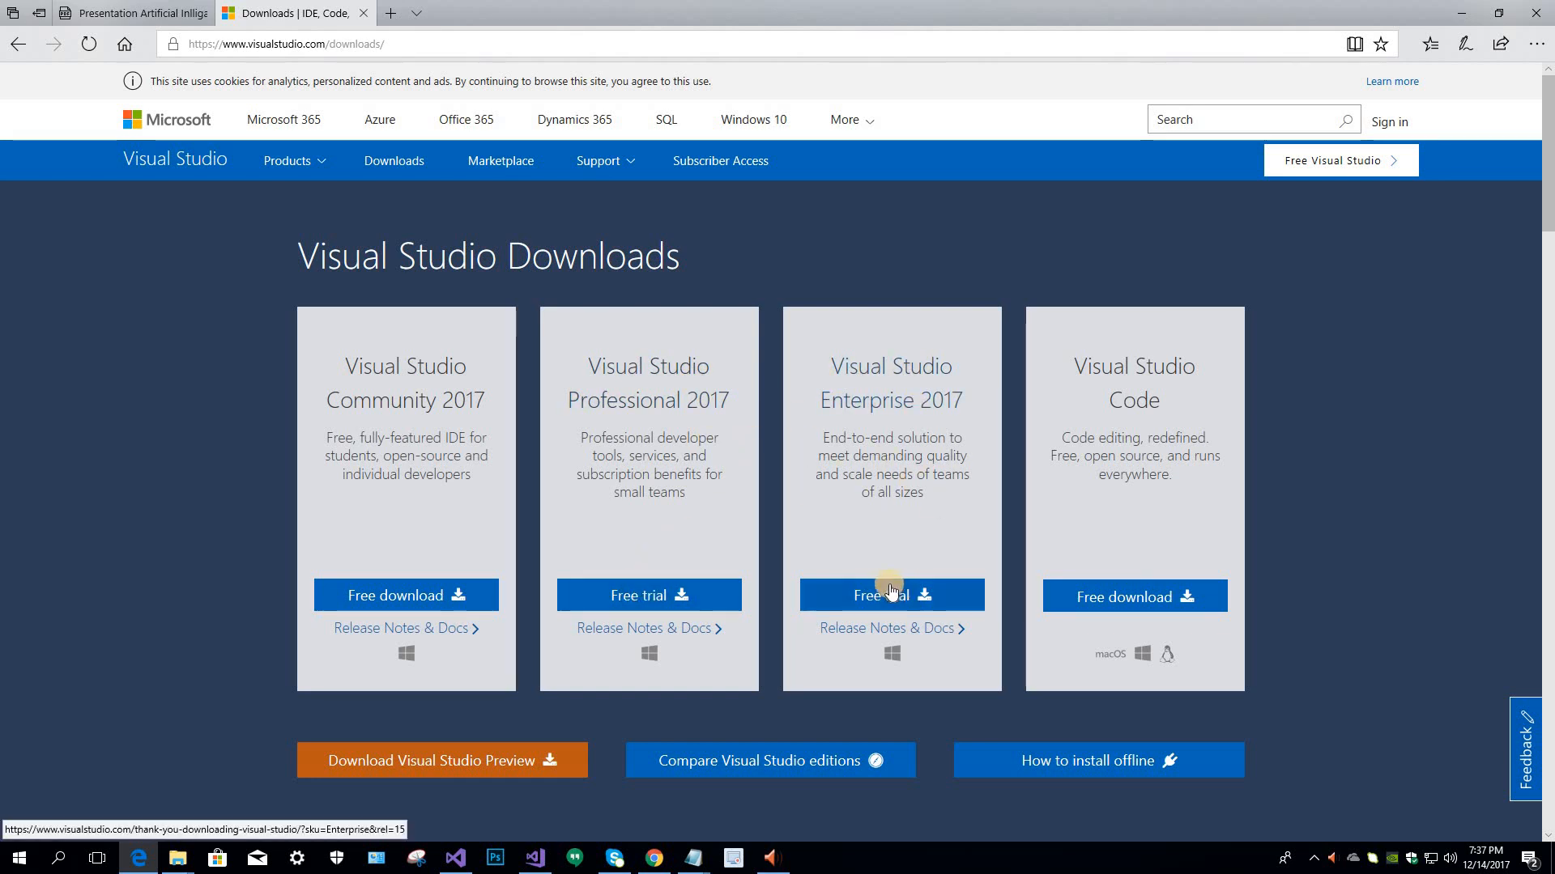
mouse_move(1121, 387)
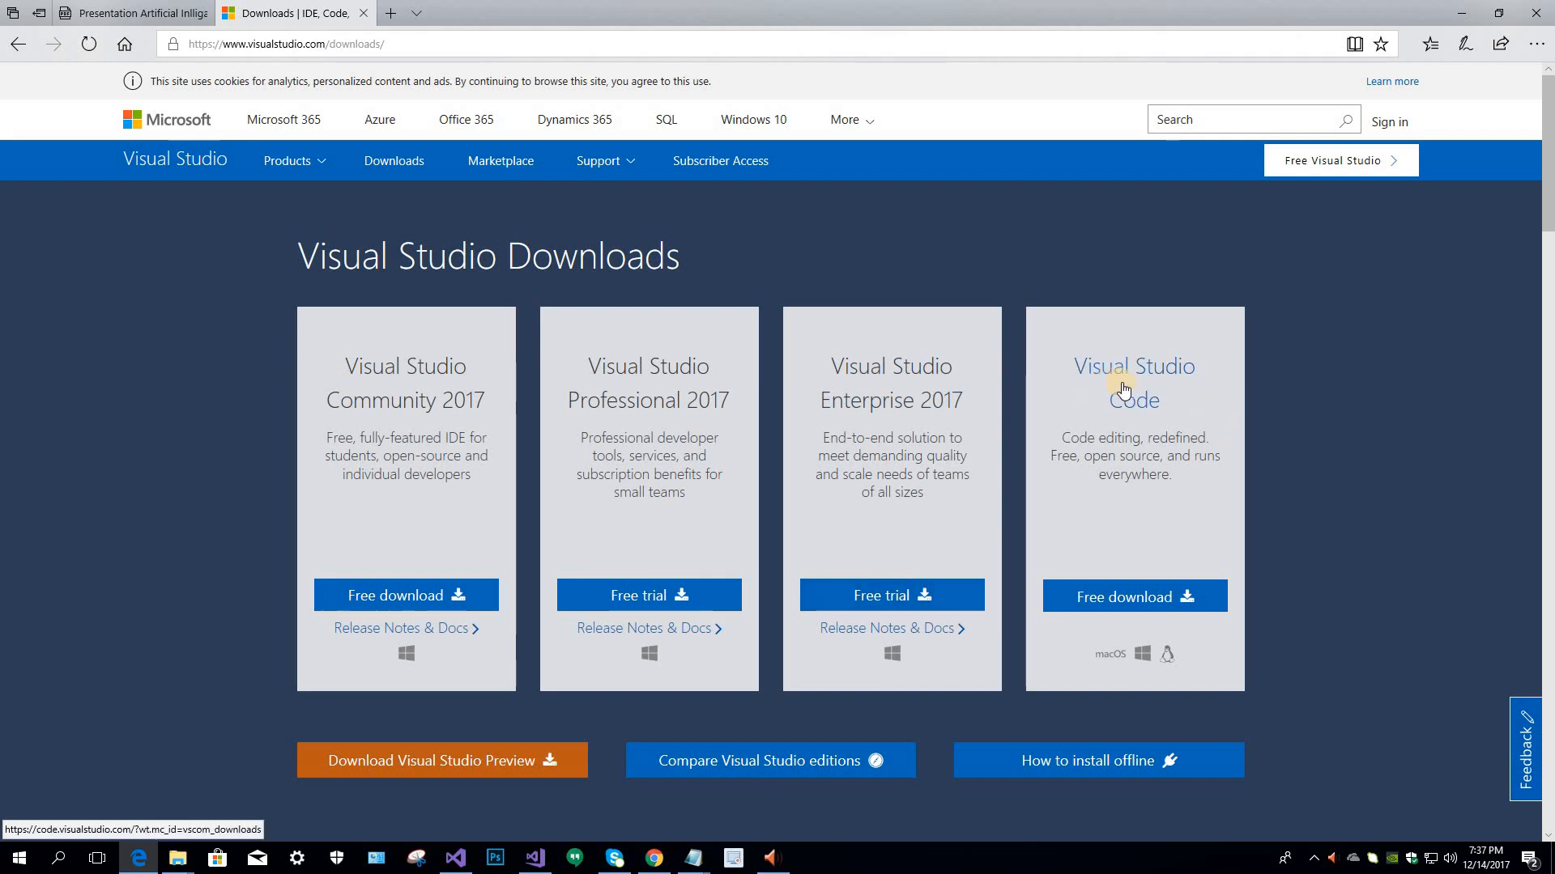
mouse_move(1111, 529)
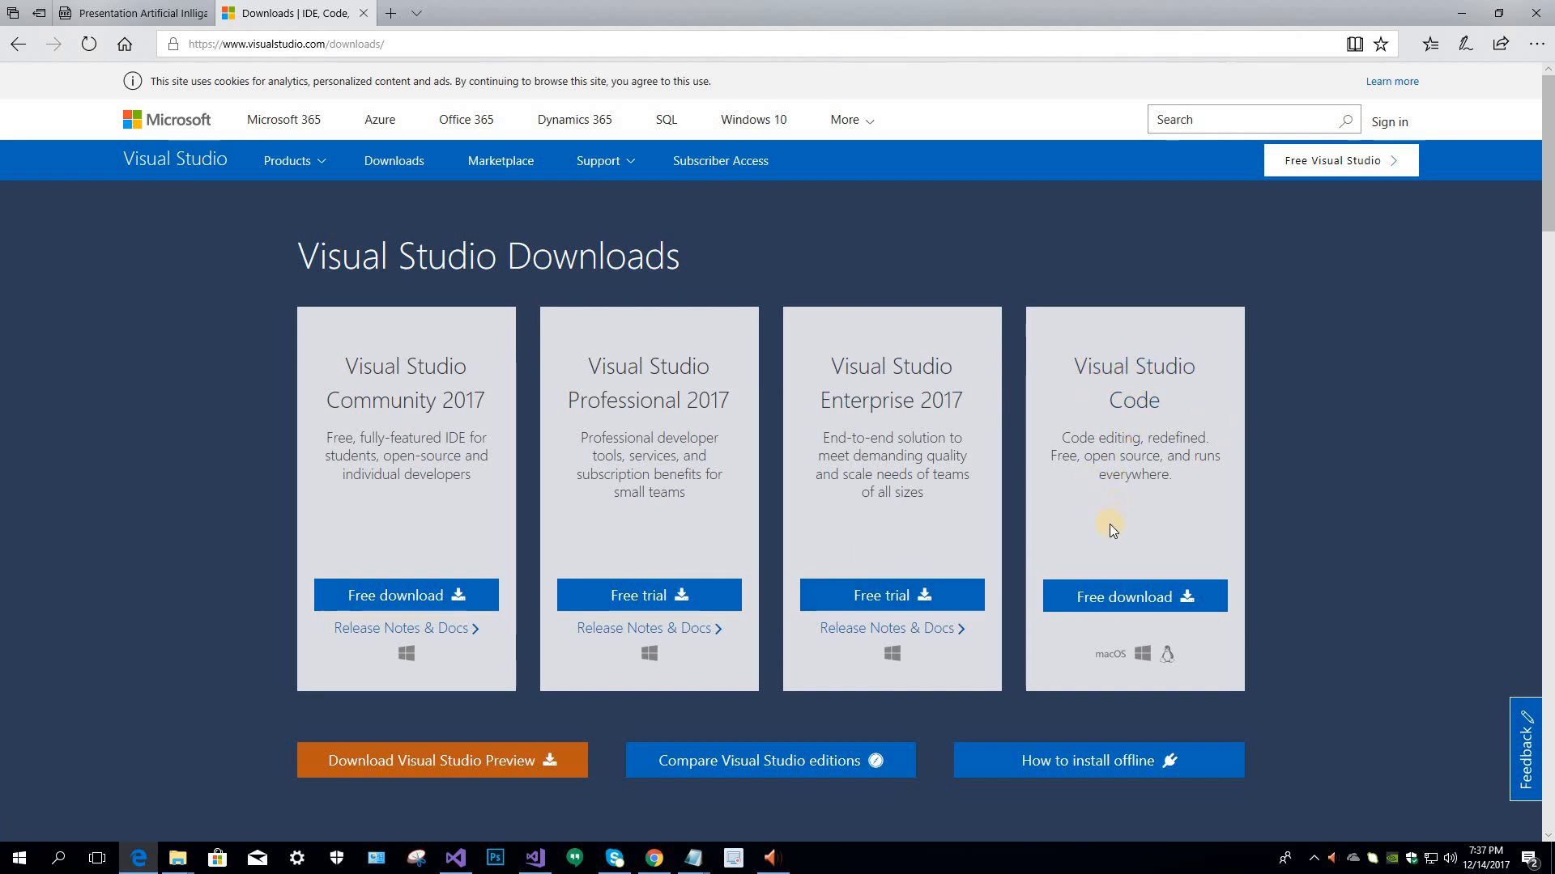
mouse_move(661, 672)
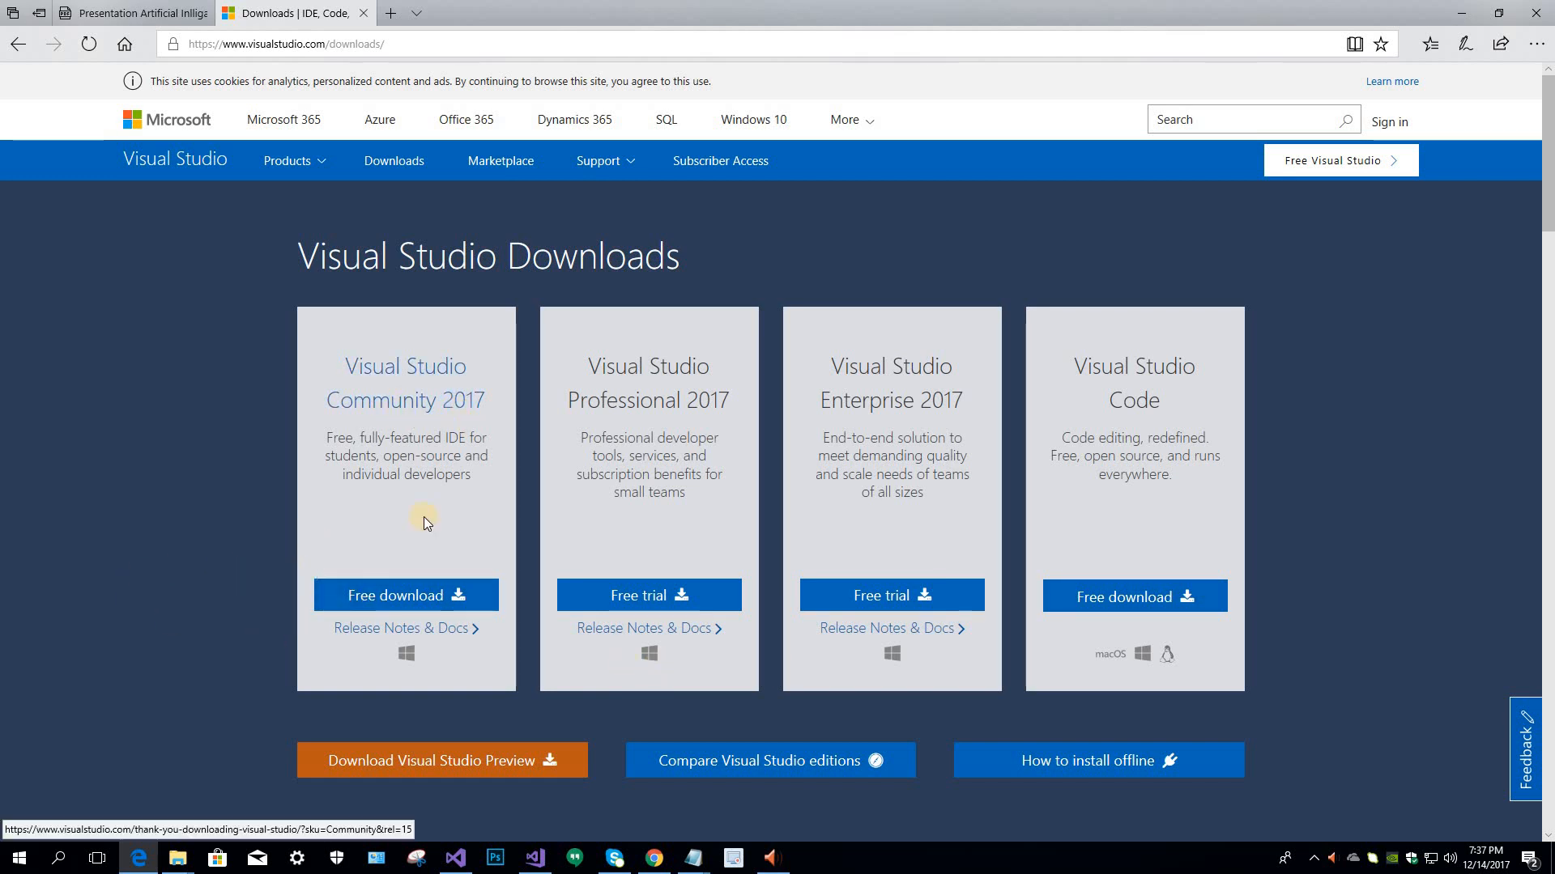
mouse_move(367, 605)
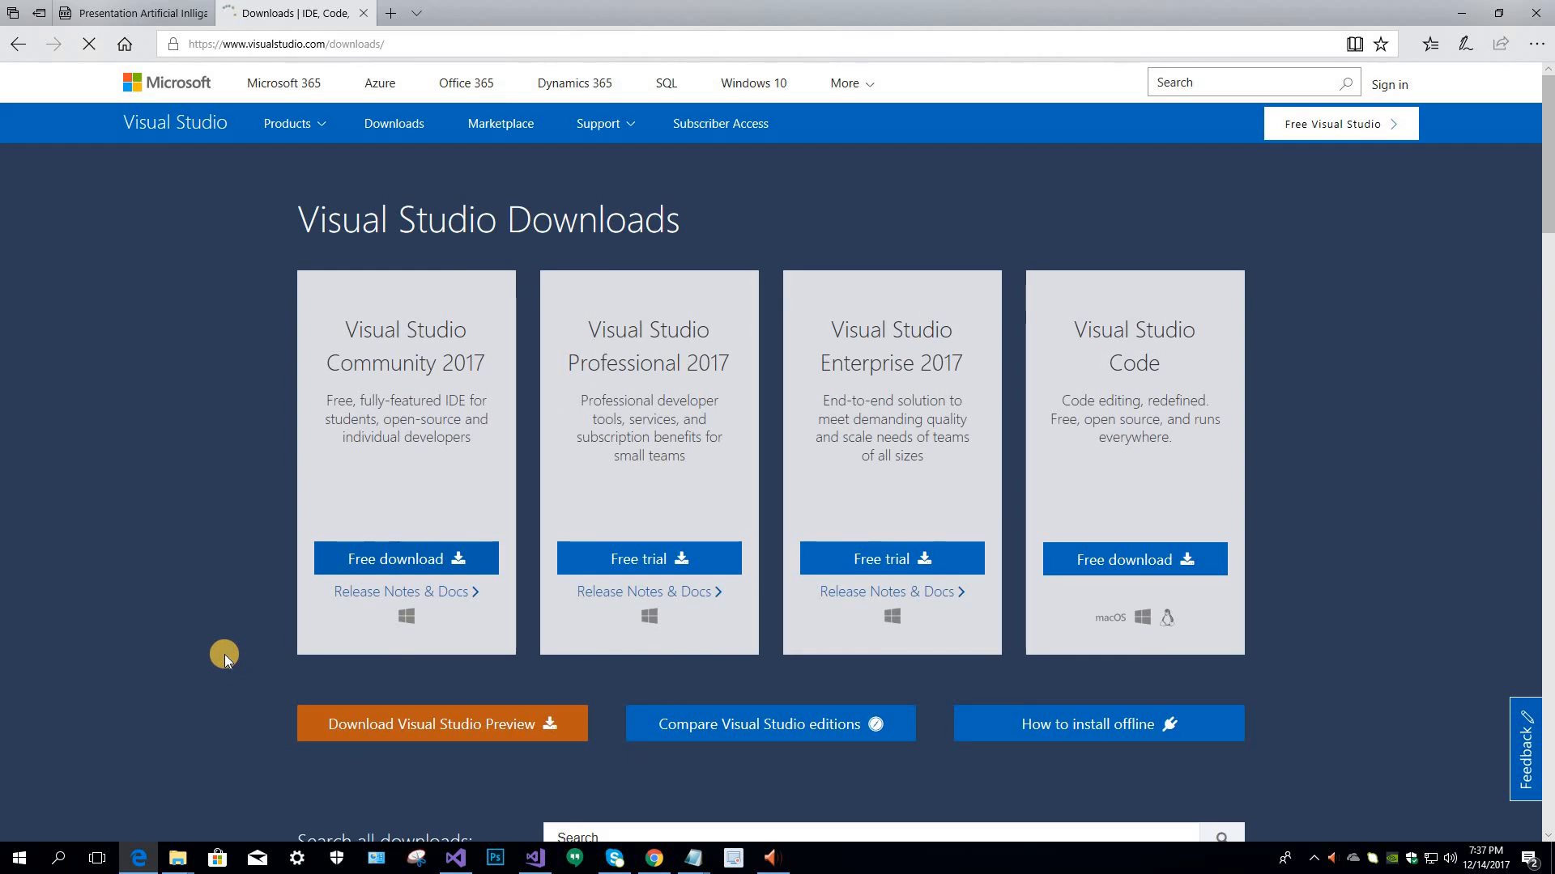
left_click(405, 557)
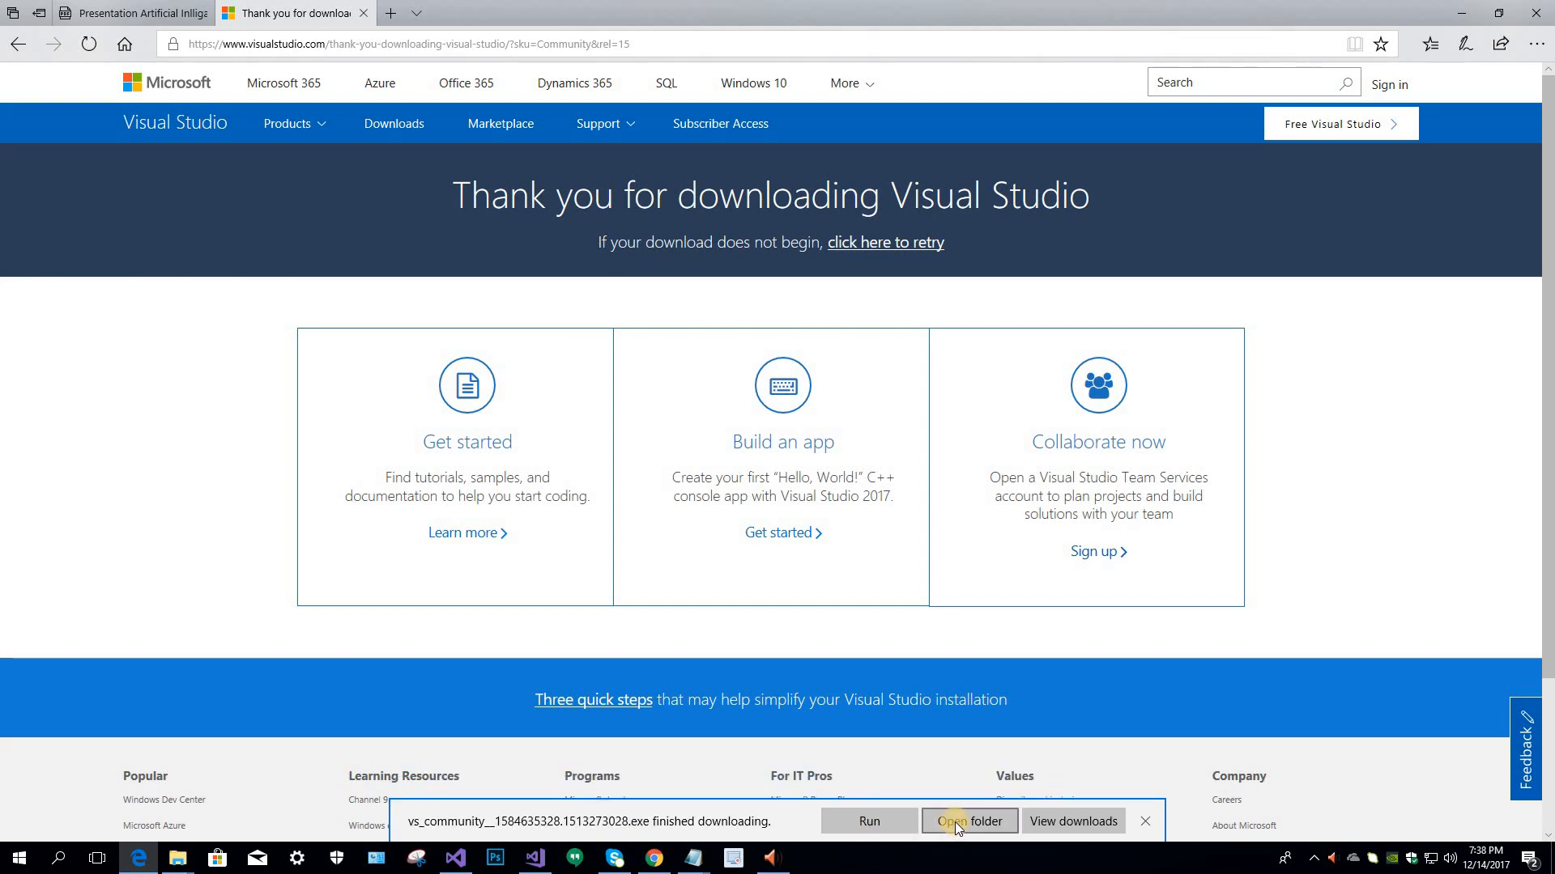
Show the downloaded vs_community installer in Downloads and bring up its actions.
left_click(969, 821)
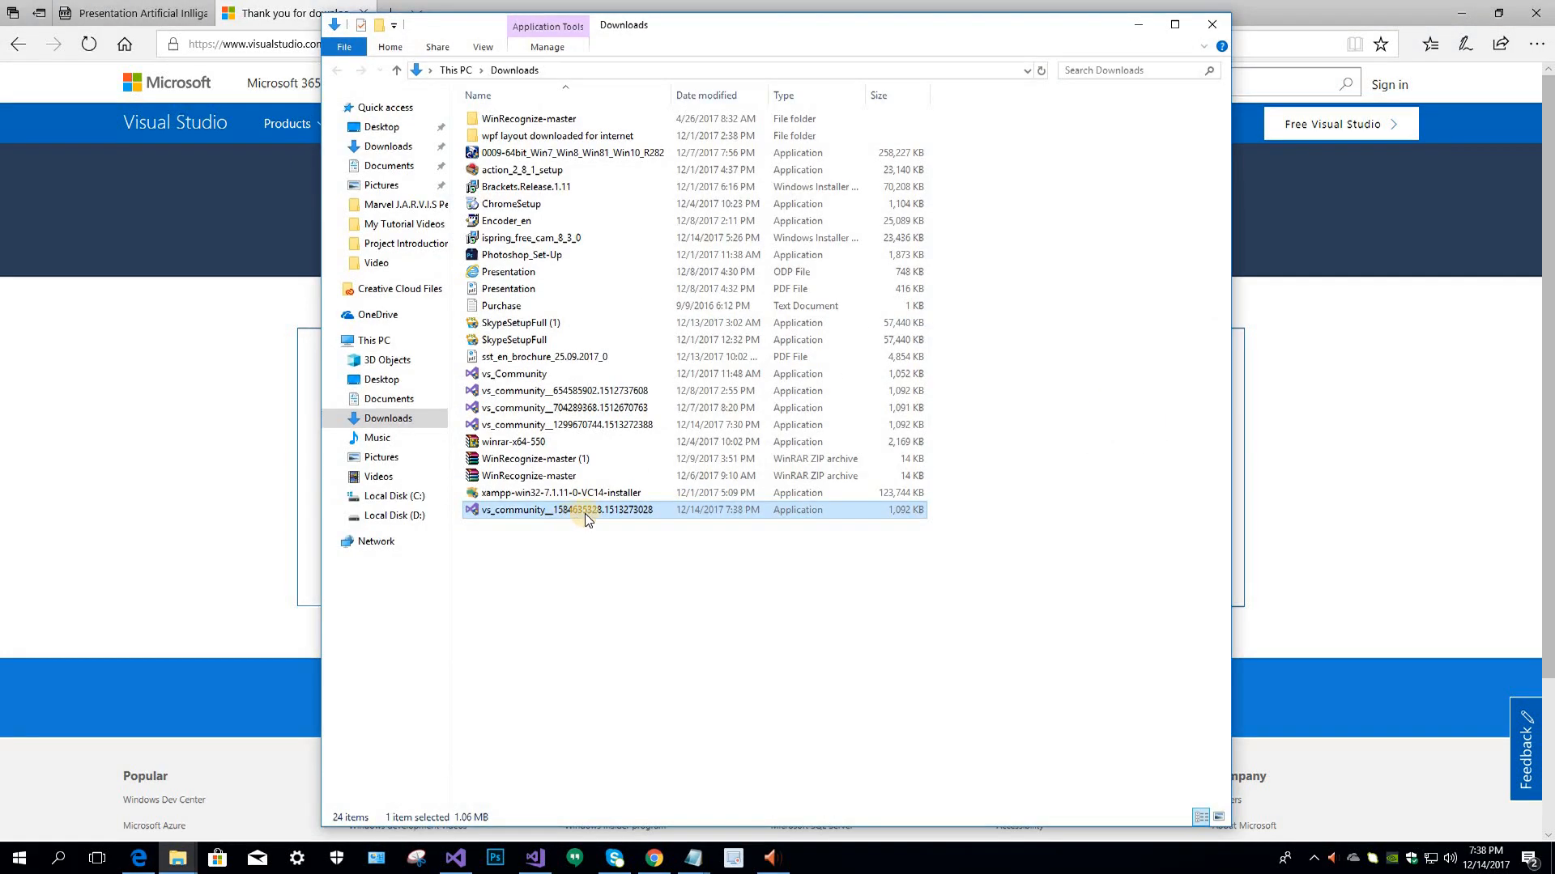
mouse_move(588, 509)
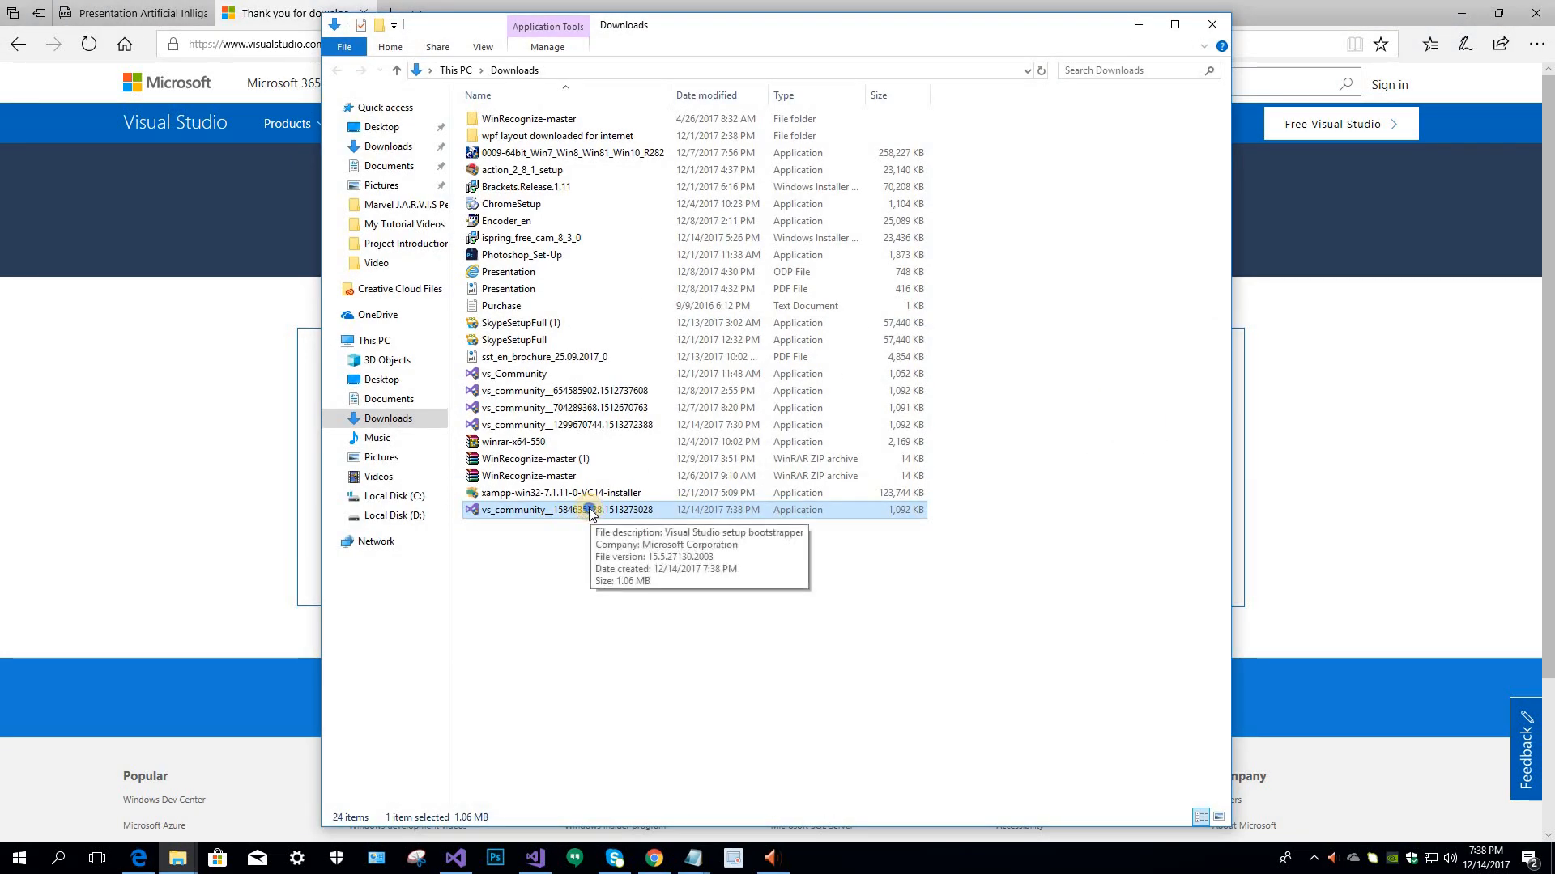
right_click(590, 509)
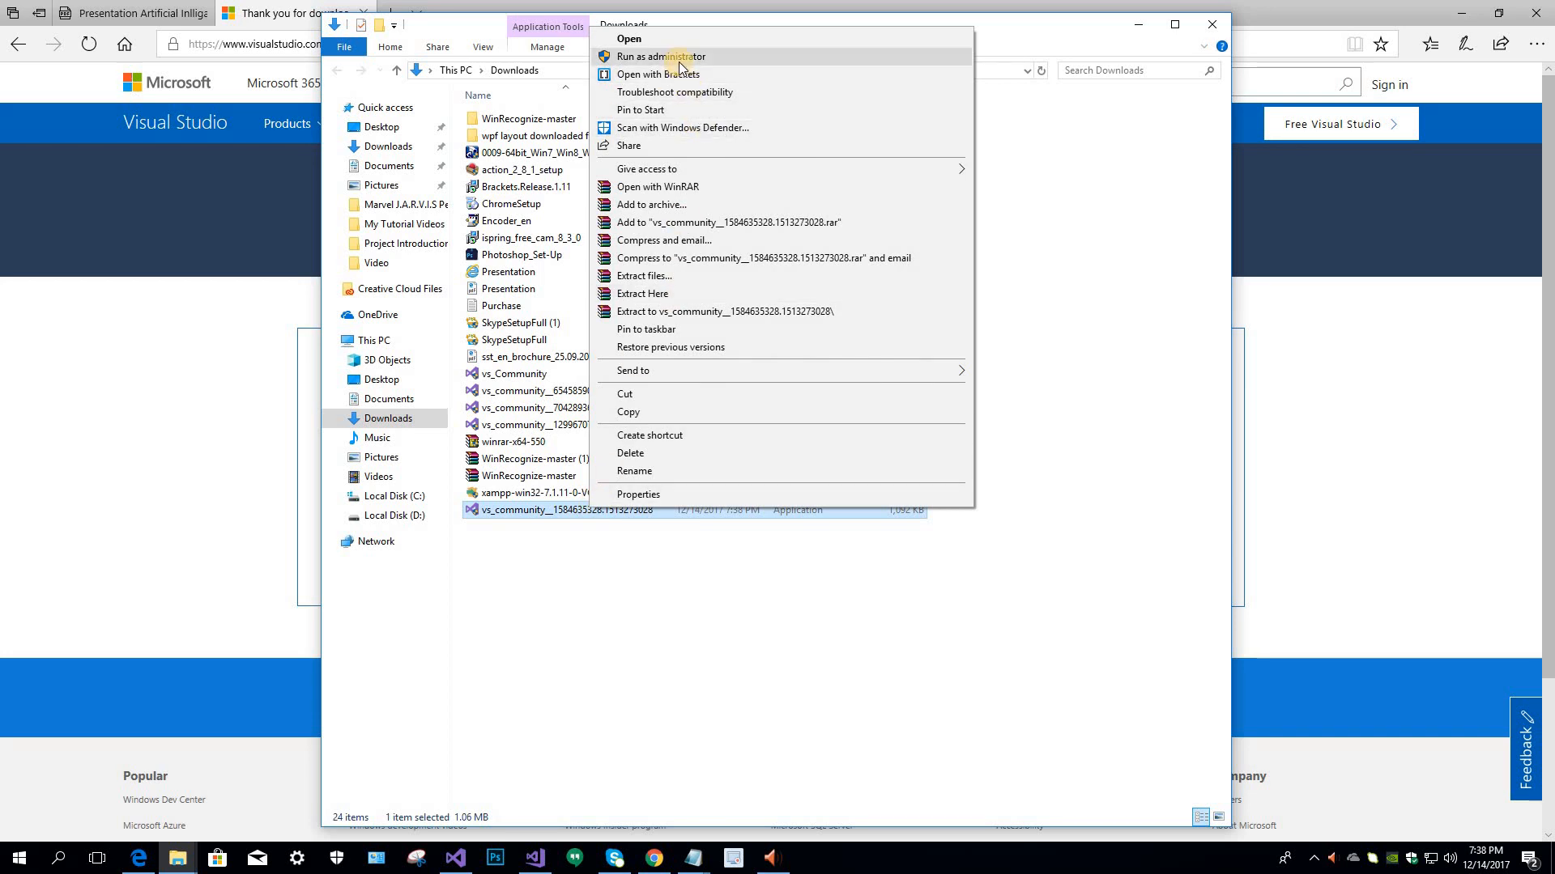
mouse_move(651, 399)
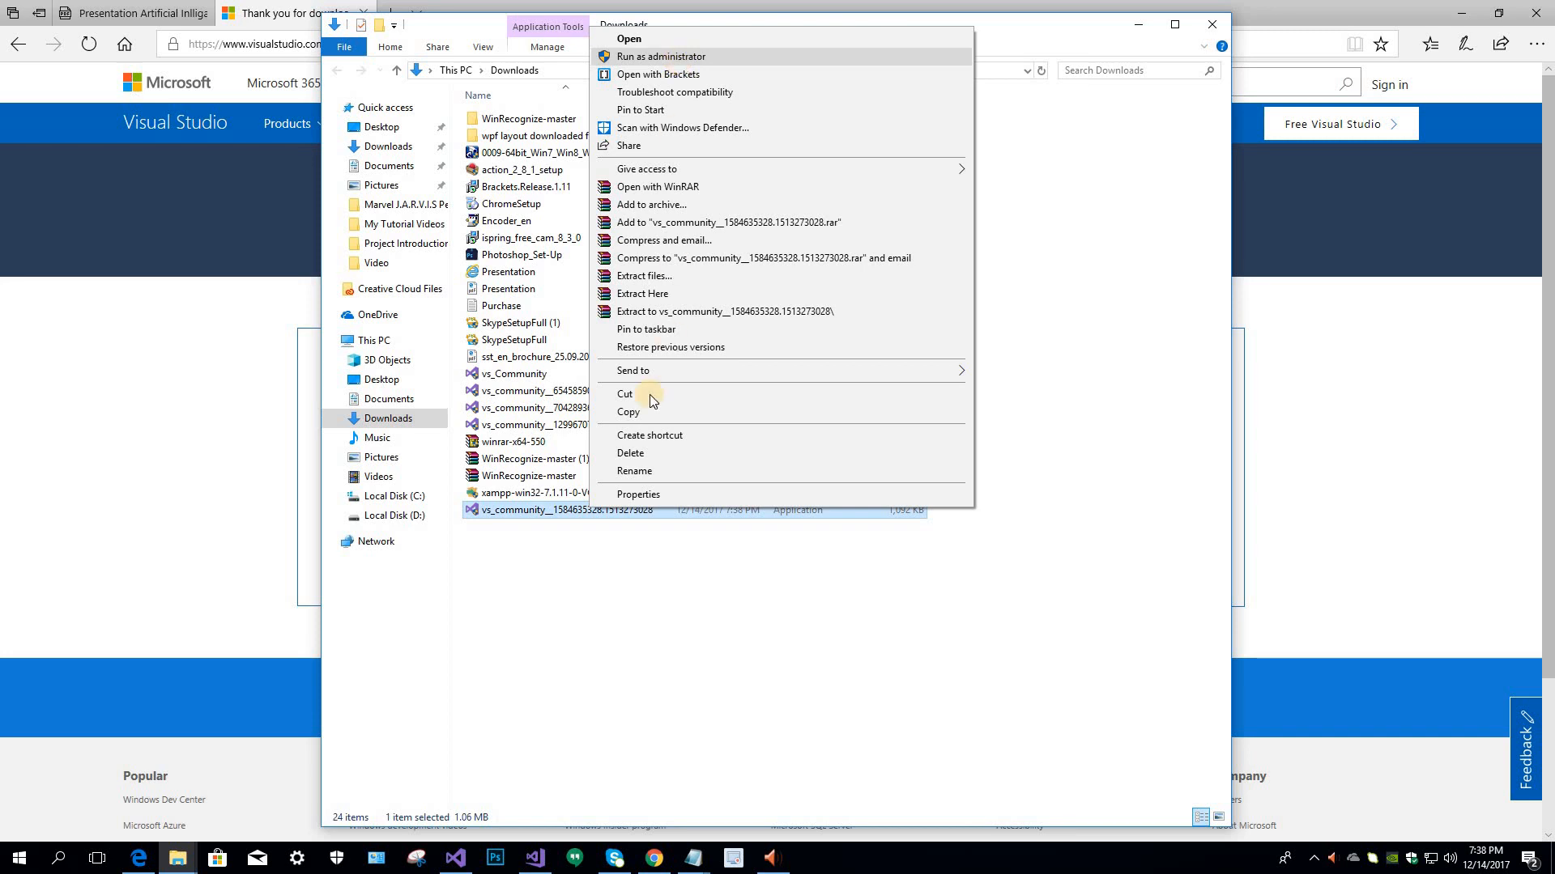
mouse_move(681, 57)
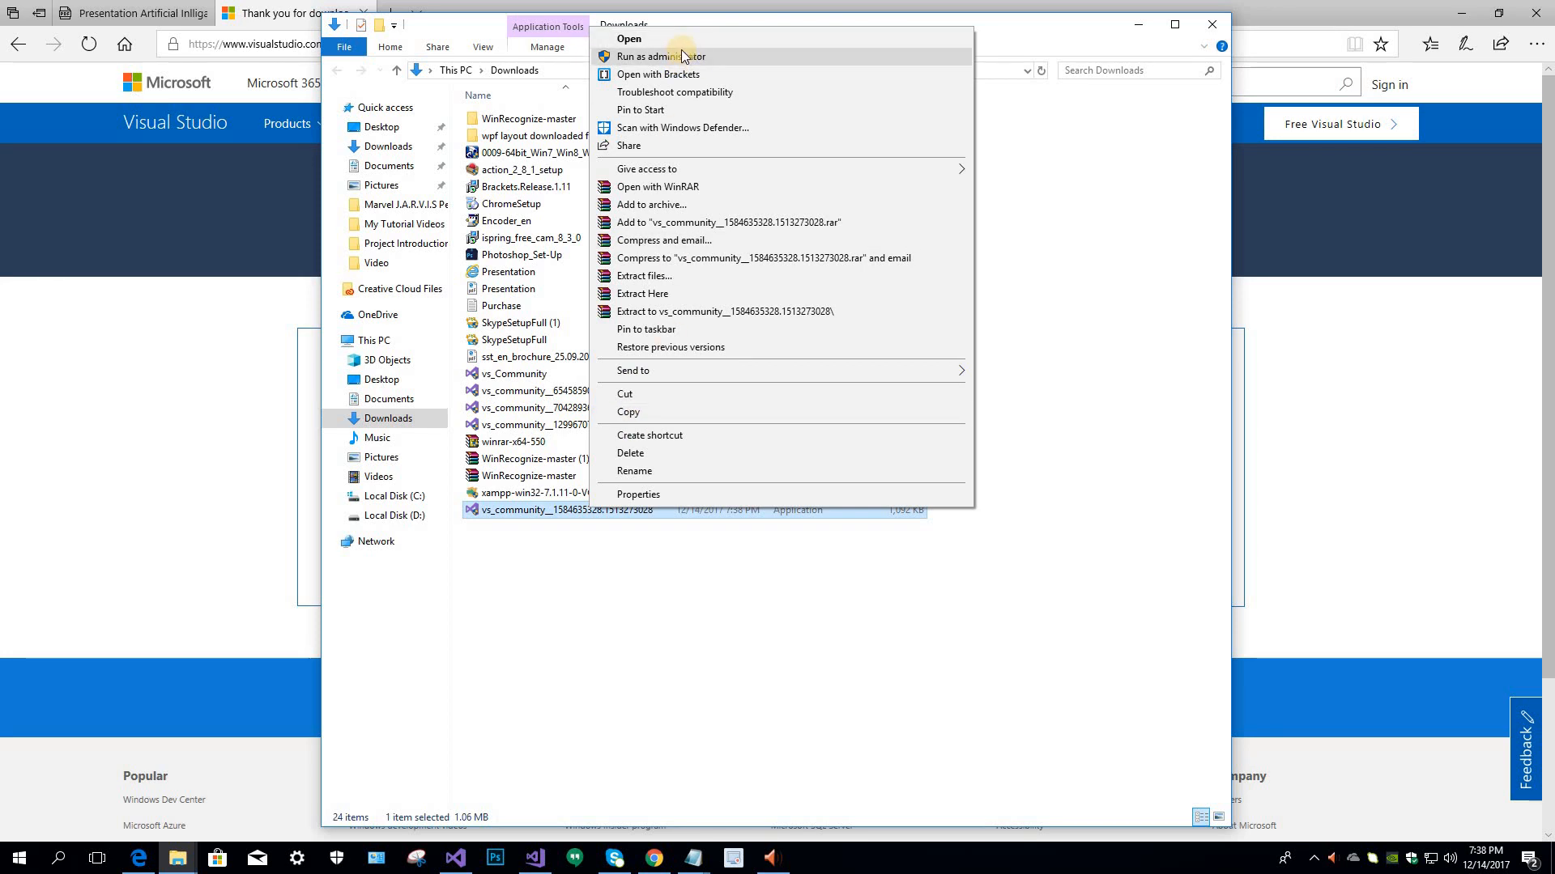
mouse_move(687, 57)
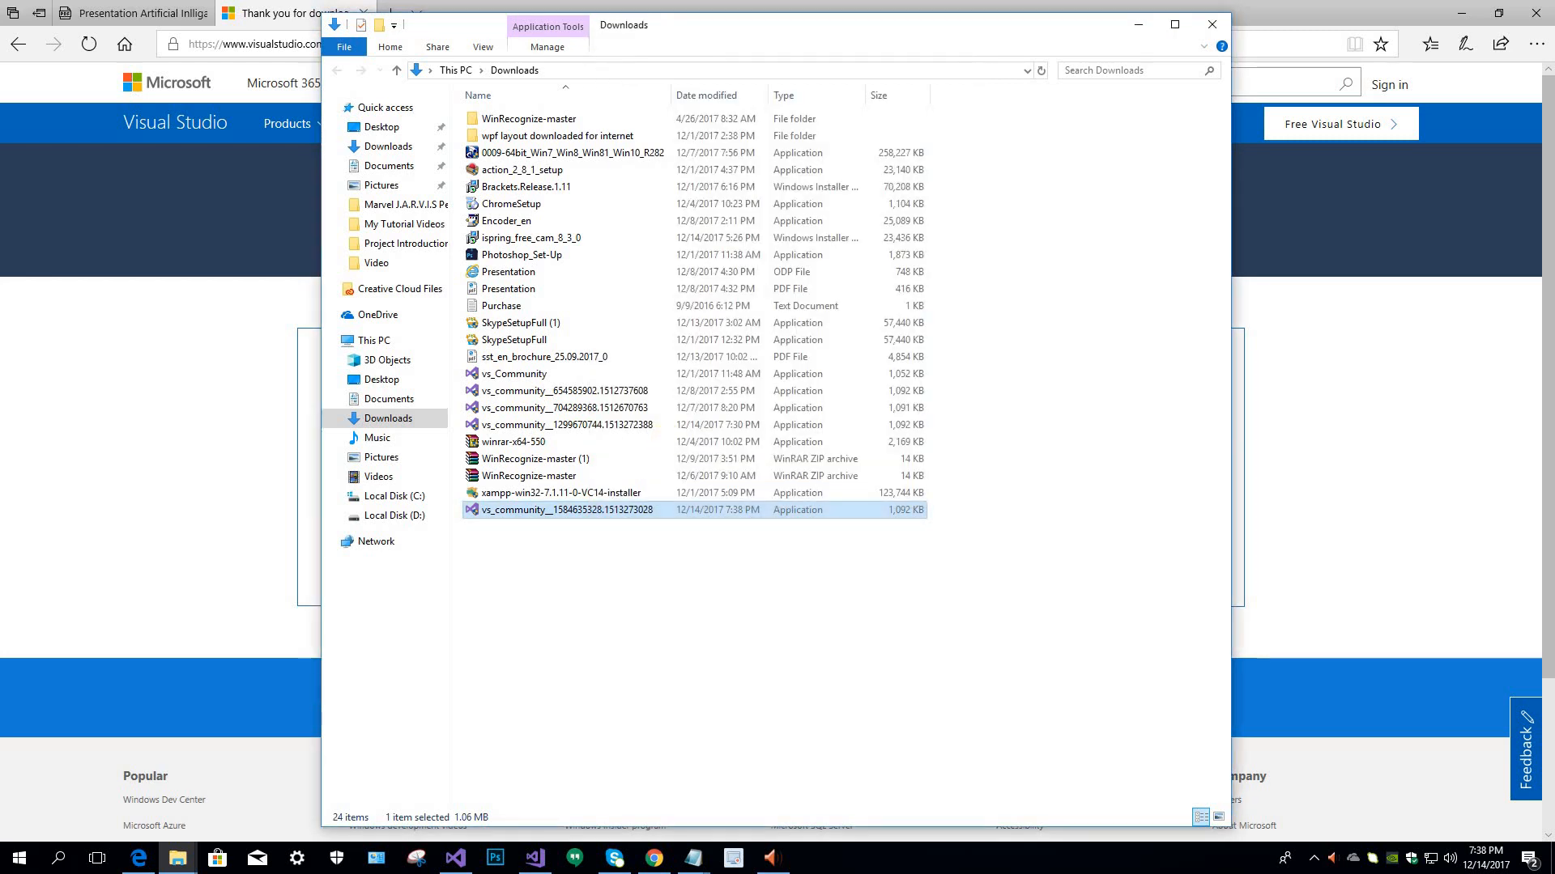
Launch vs_community, accept the privacy terms, and reveal Community 2017's extra options.
double_click(561, 509)
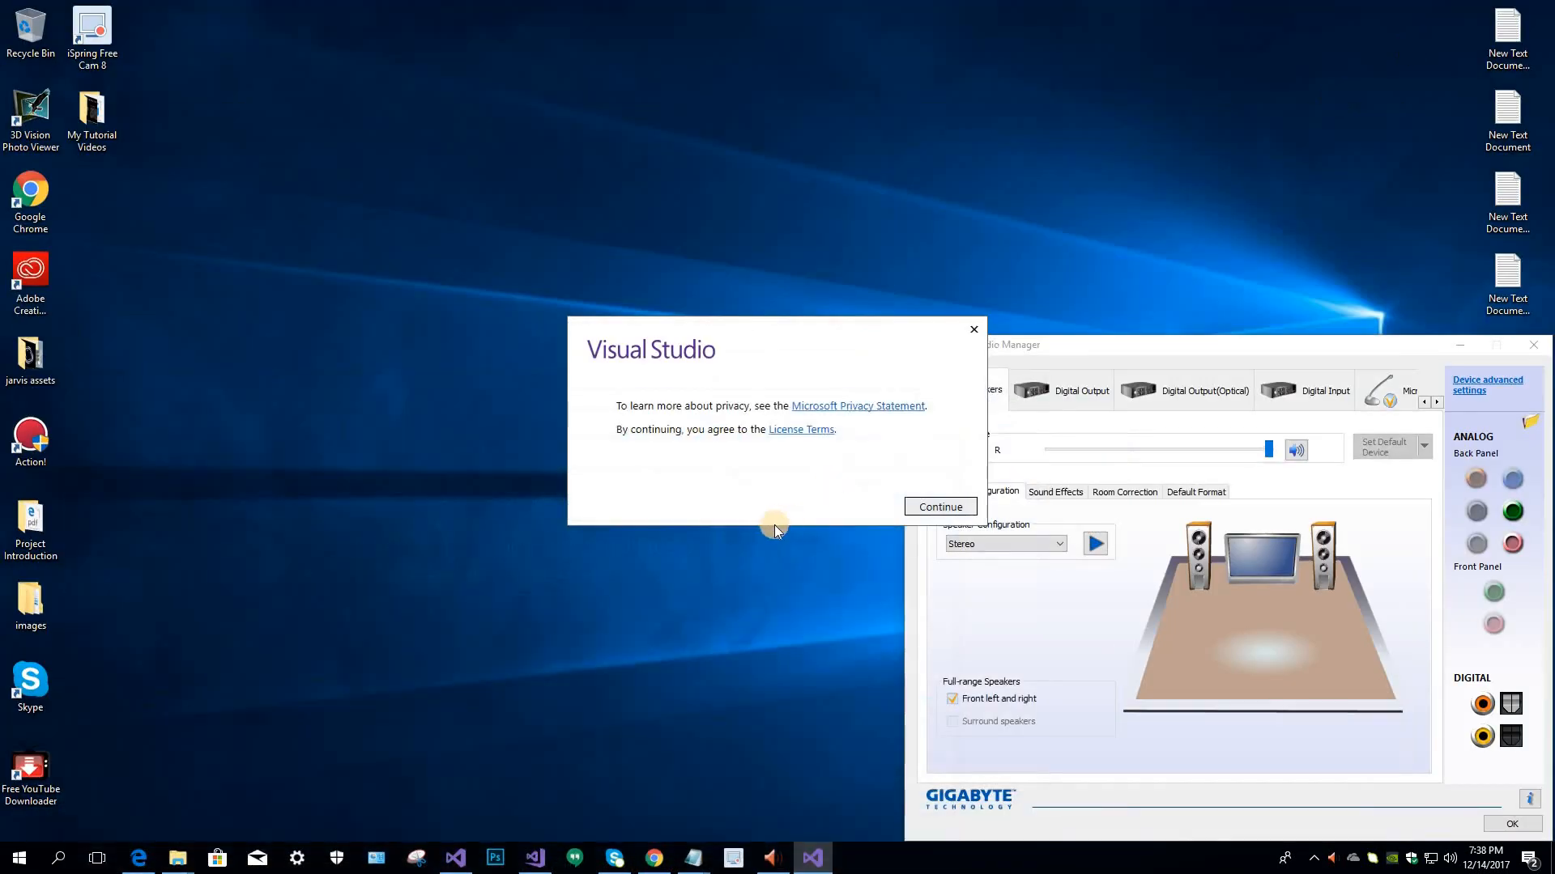
mouse_move(939, 507)
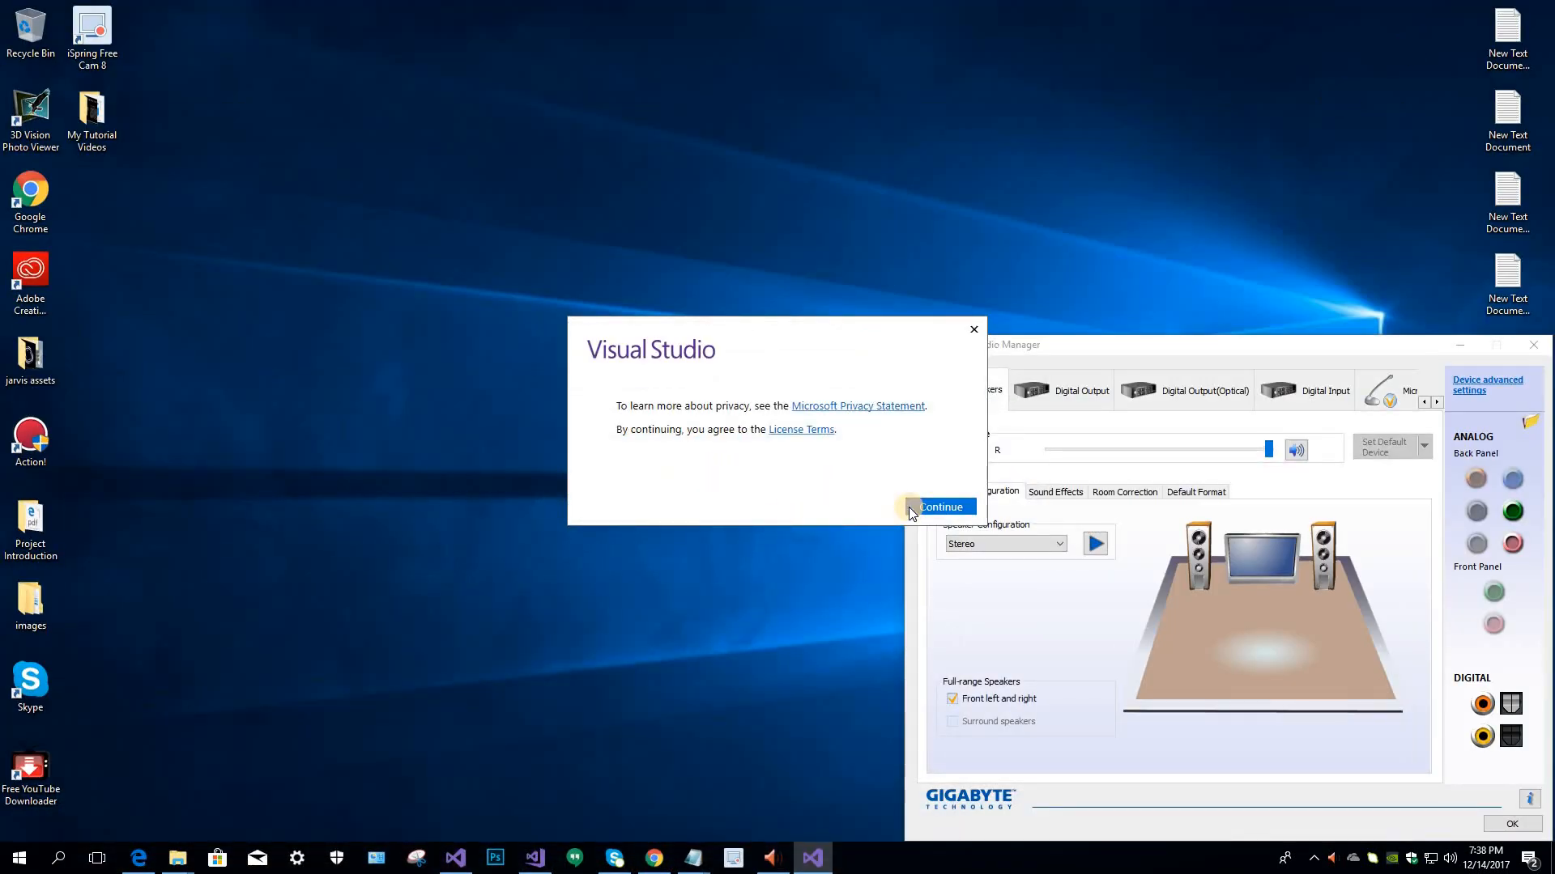
left_click(938, 506)
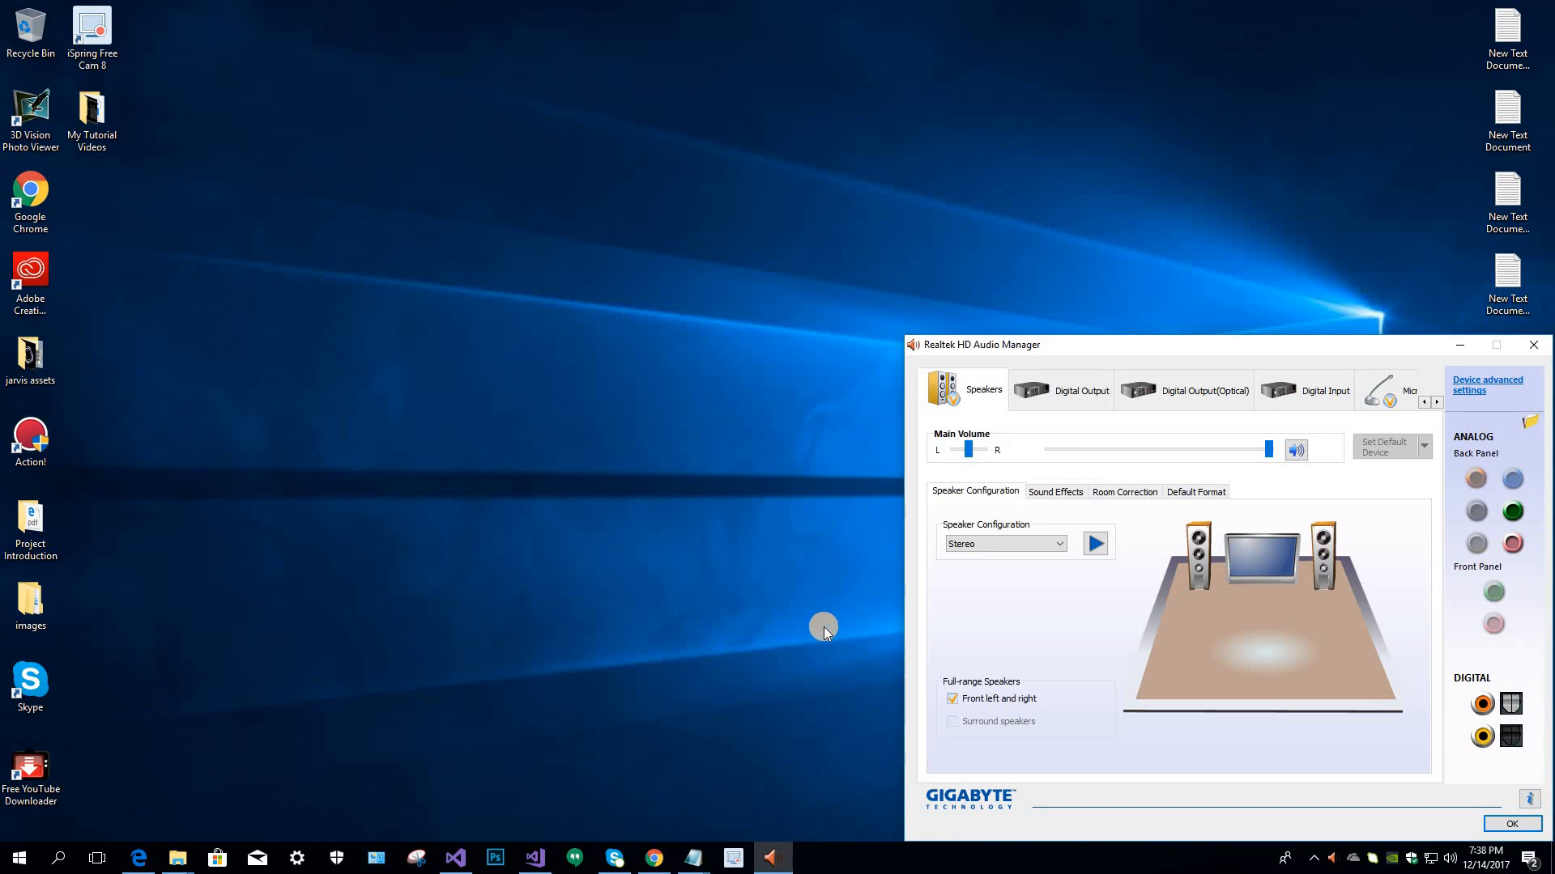
left_click(454, 858)
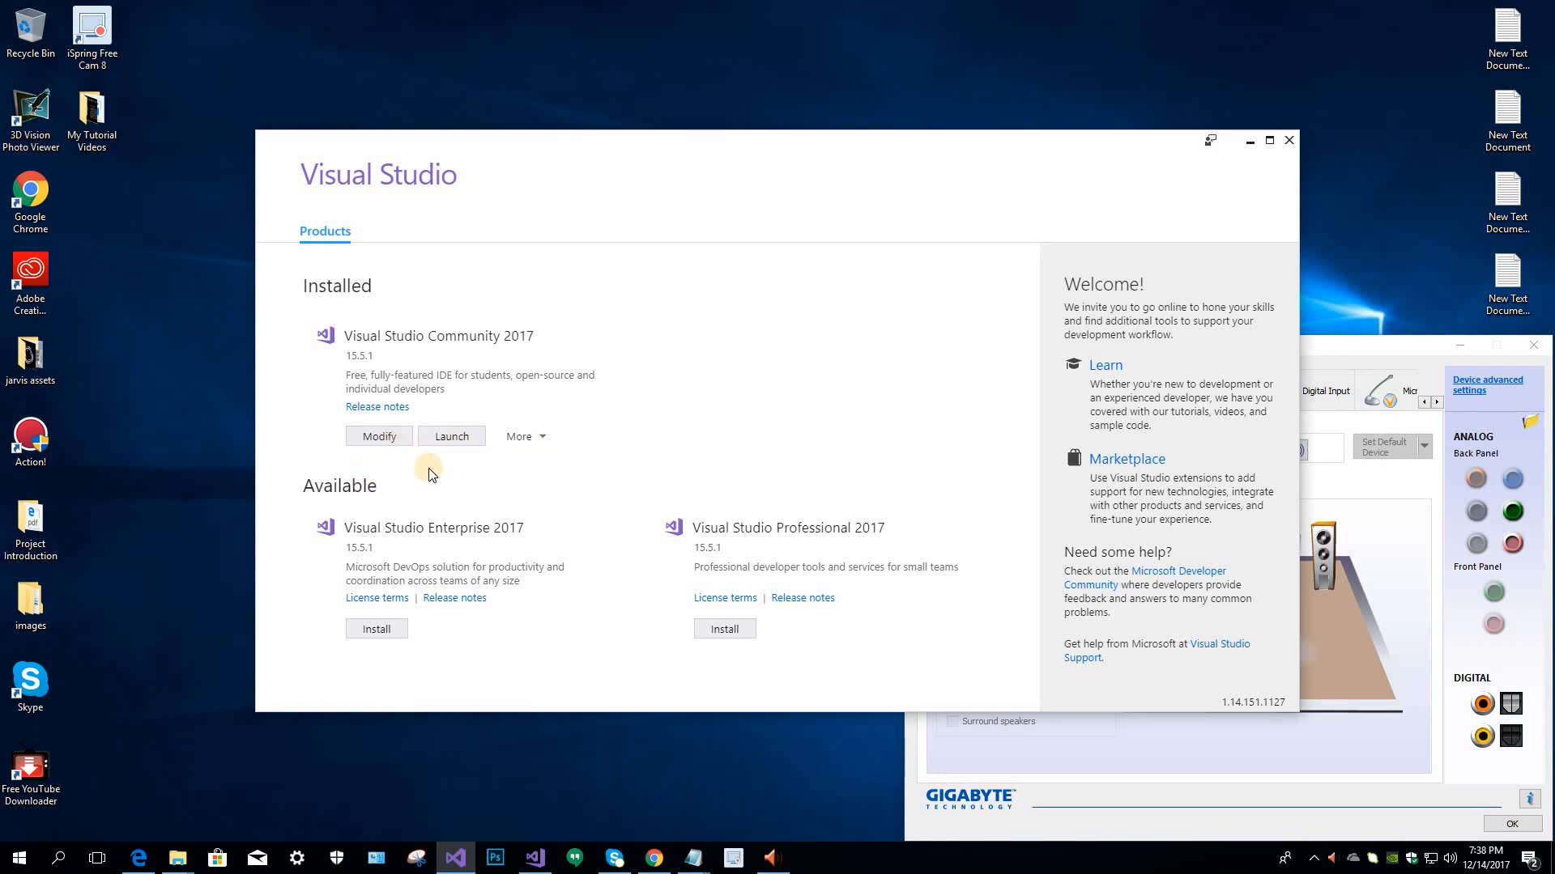
mouse_move(508, 355)
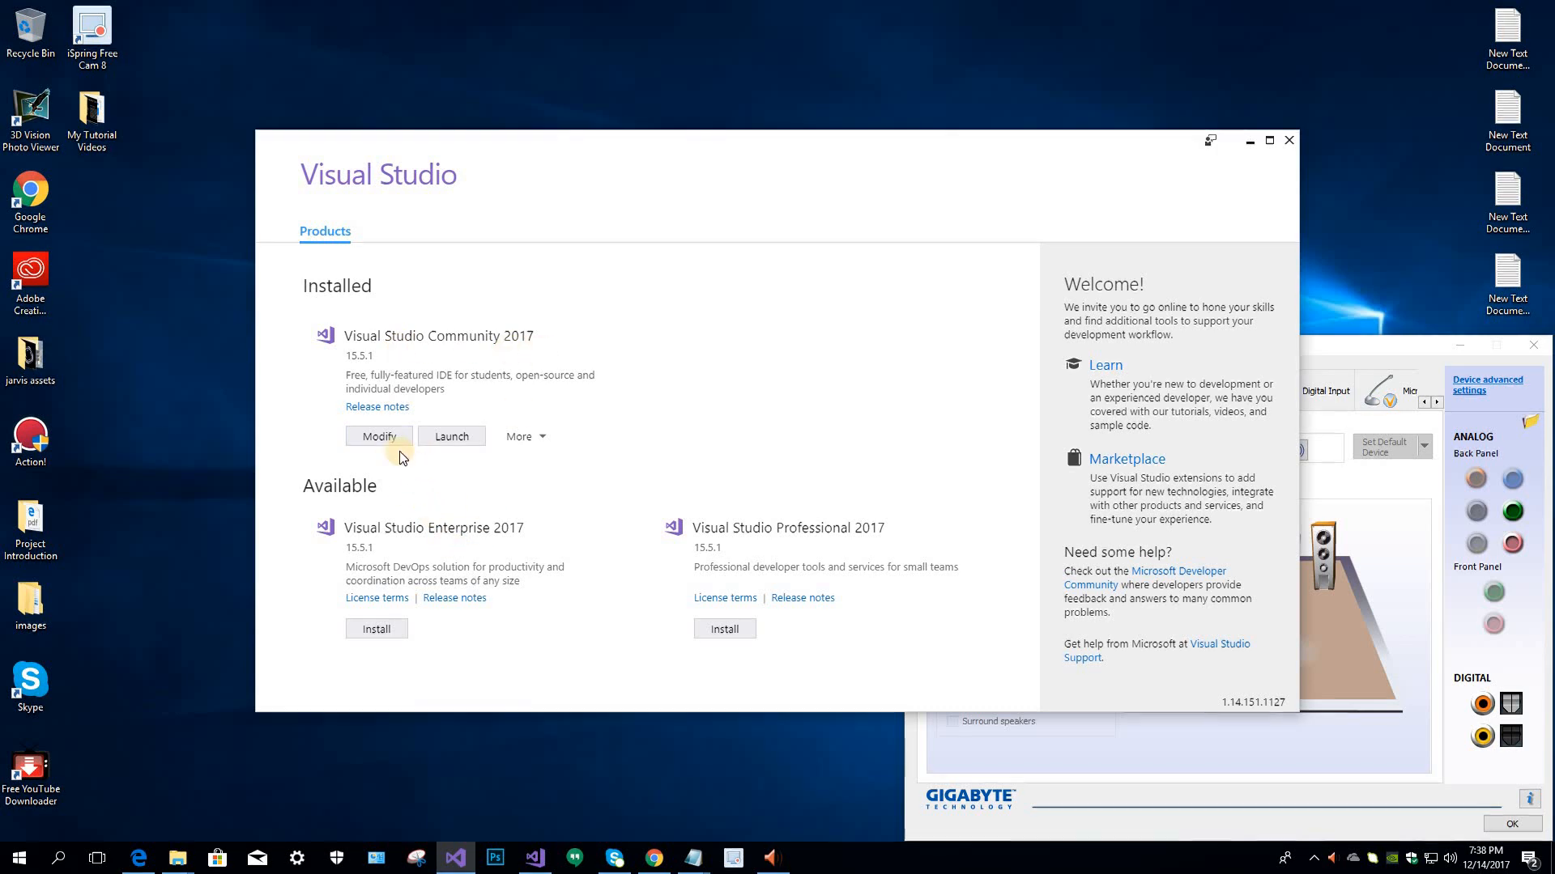
mouse_move(507, 485)
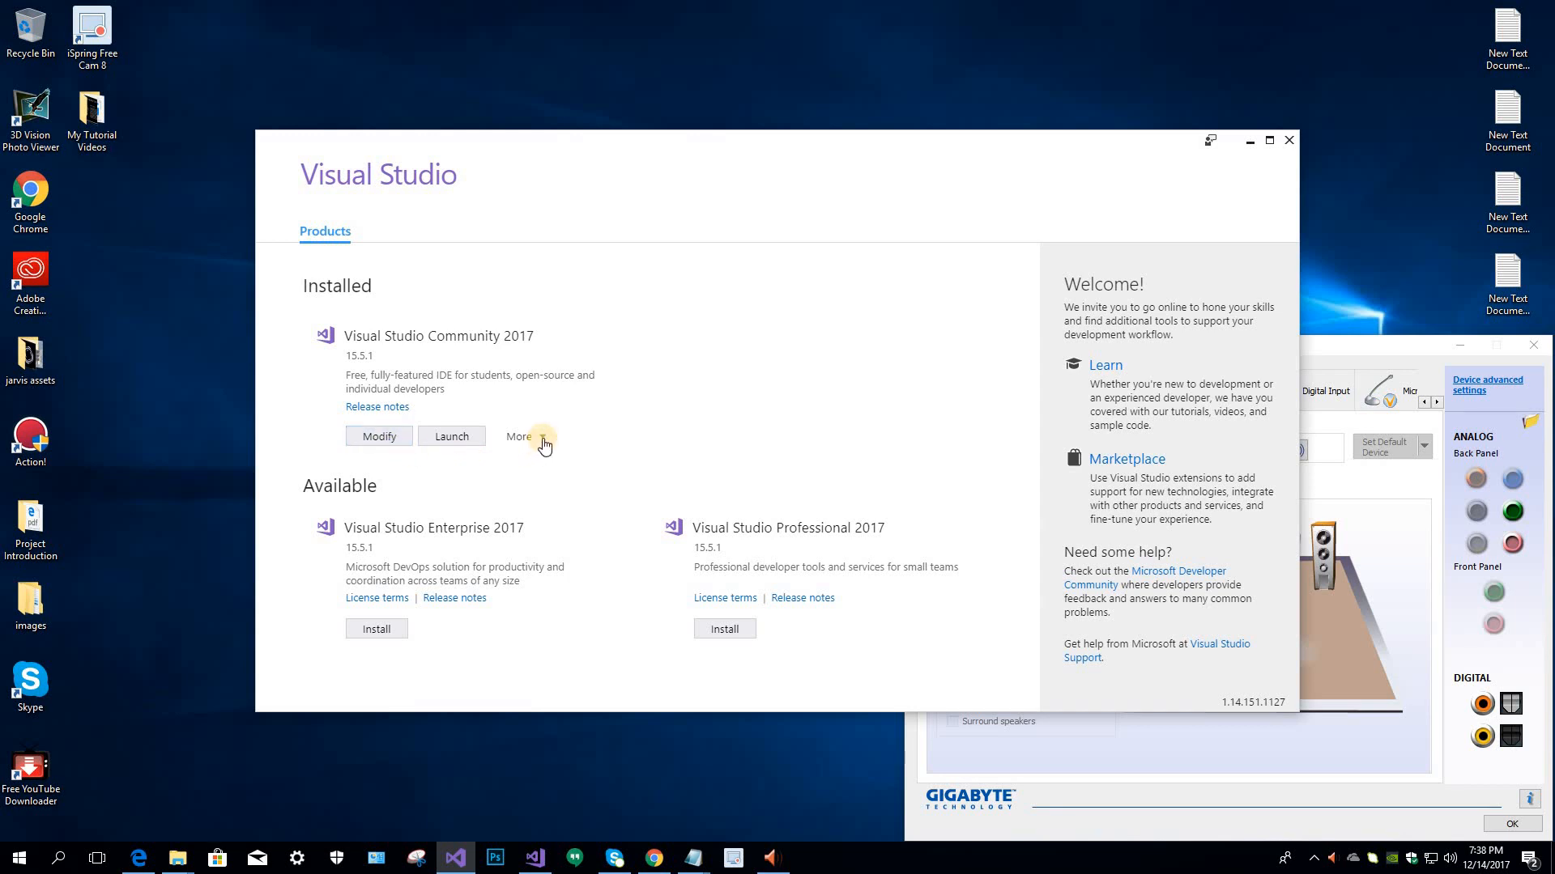
left_click(521, 436)
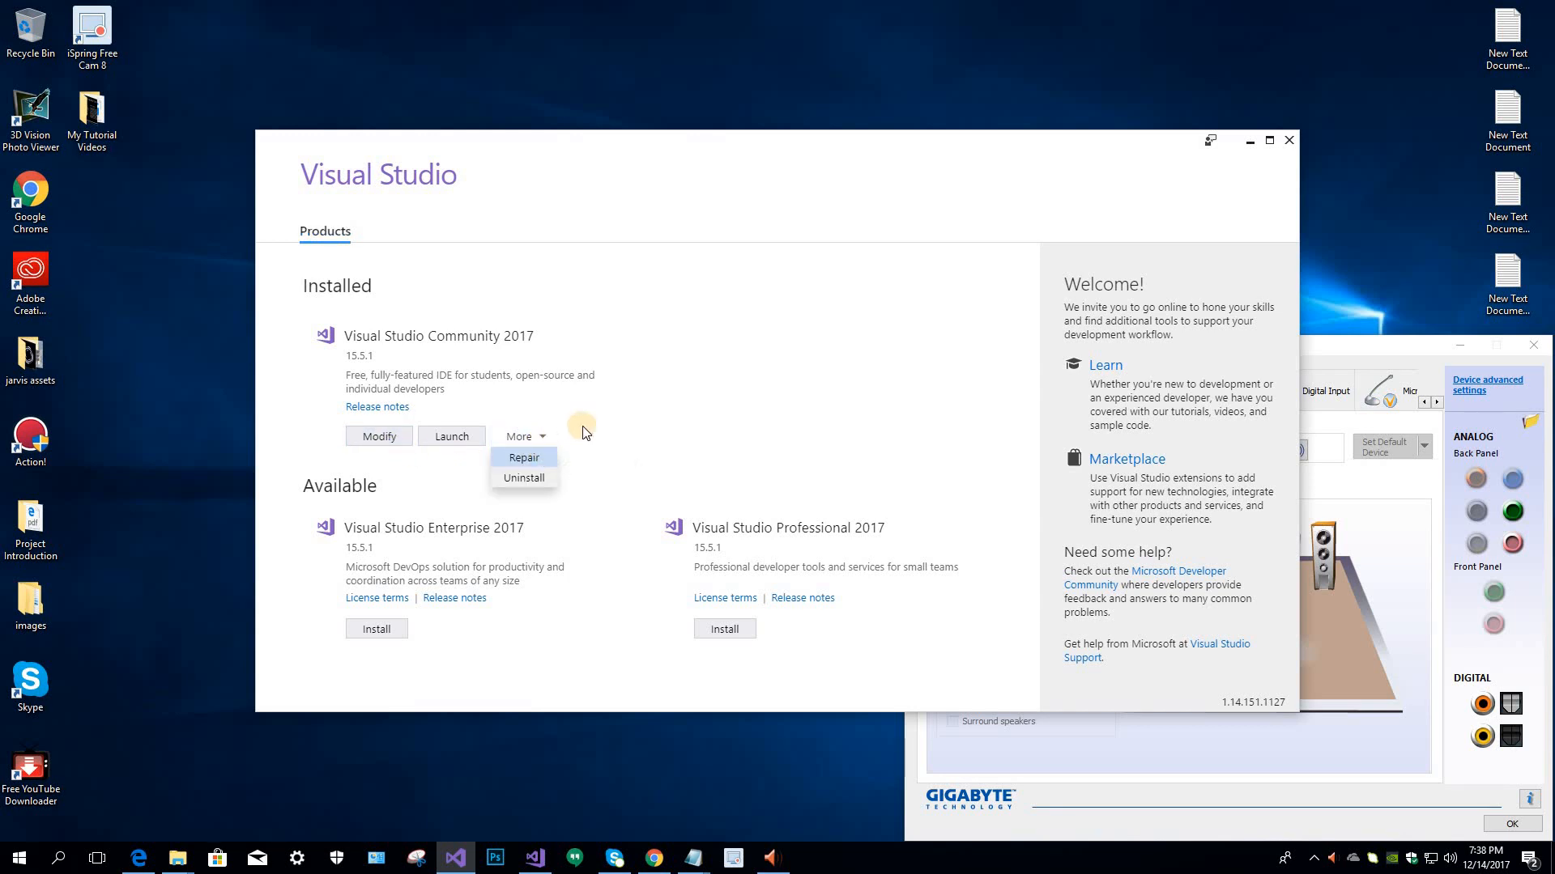
Modify Community 2017 to add .NET desktop and ASP.NET web development workloads.
left_click(524, 457)
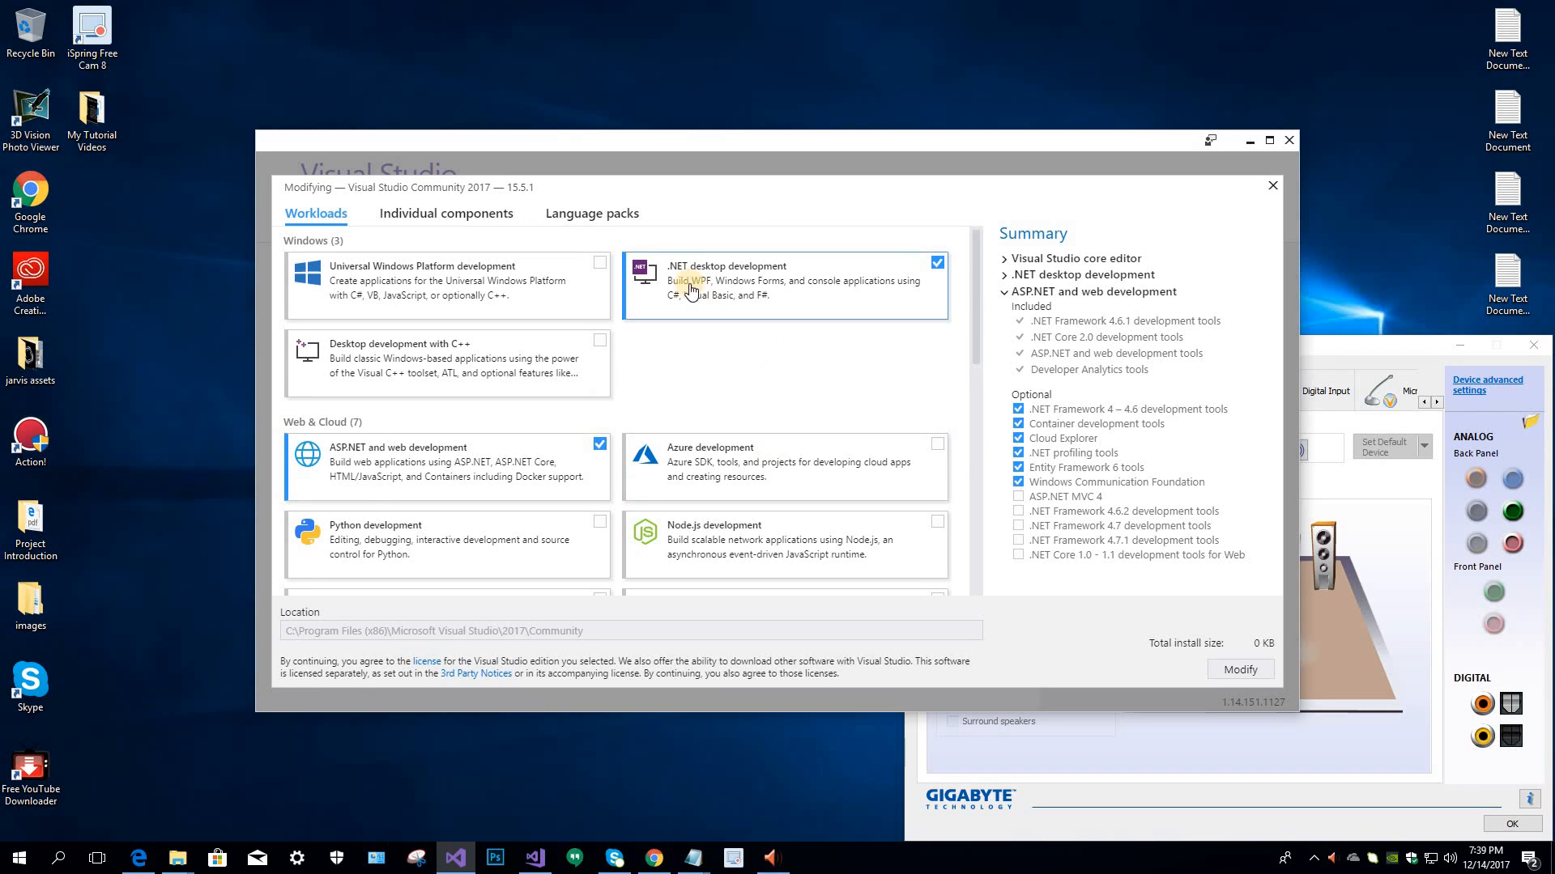
mouse_move(724, 288)
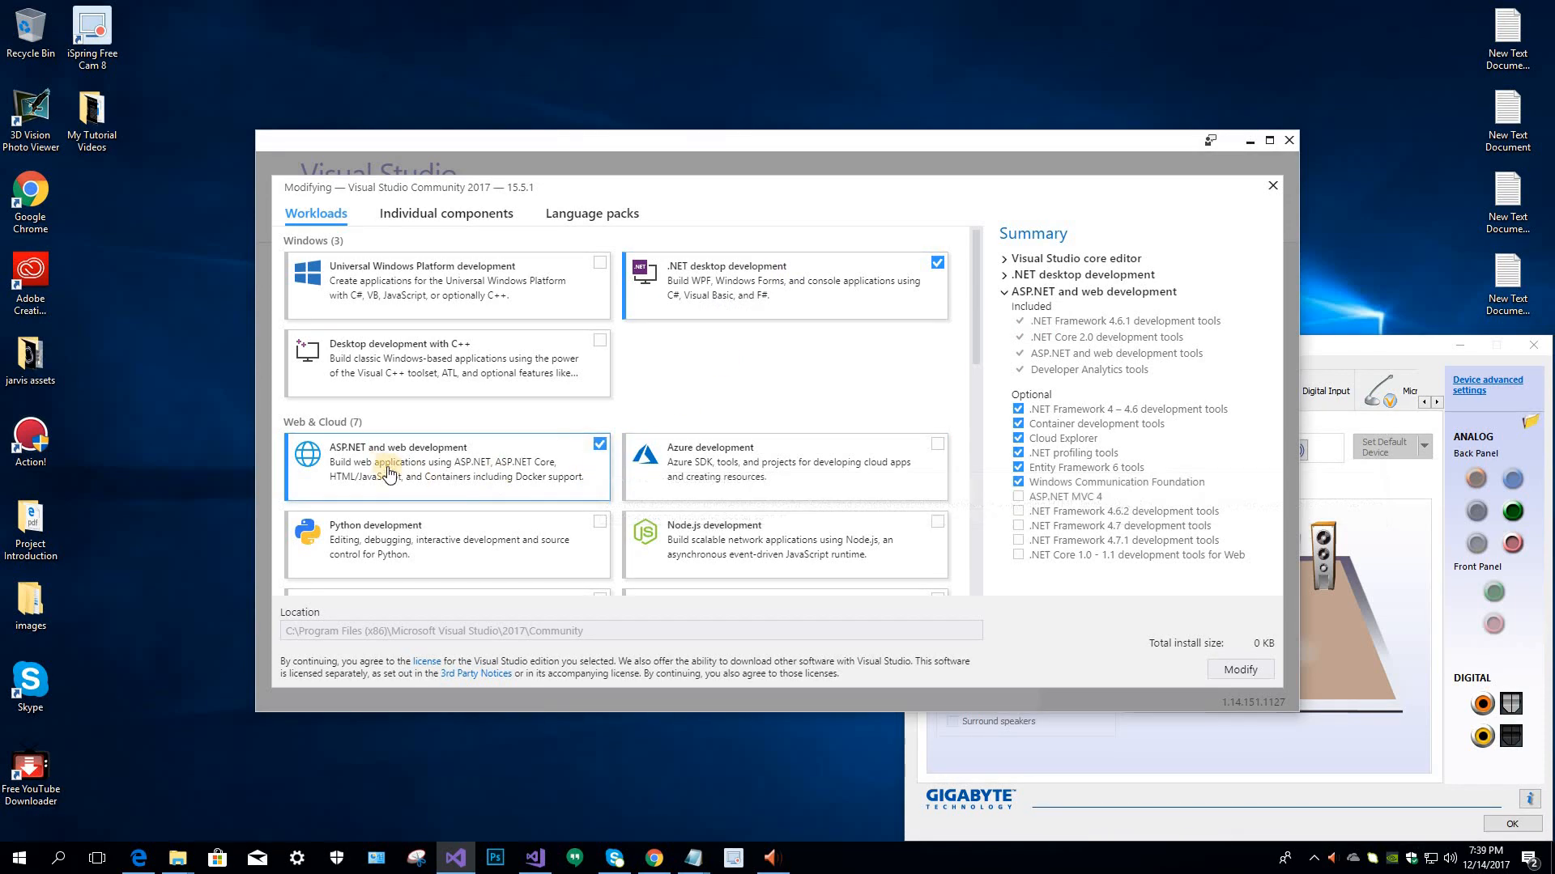
mouse_move(352, 462)
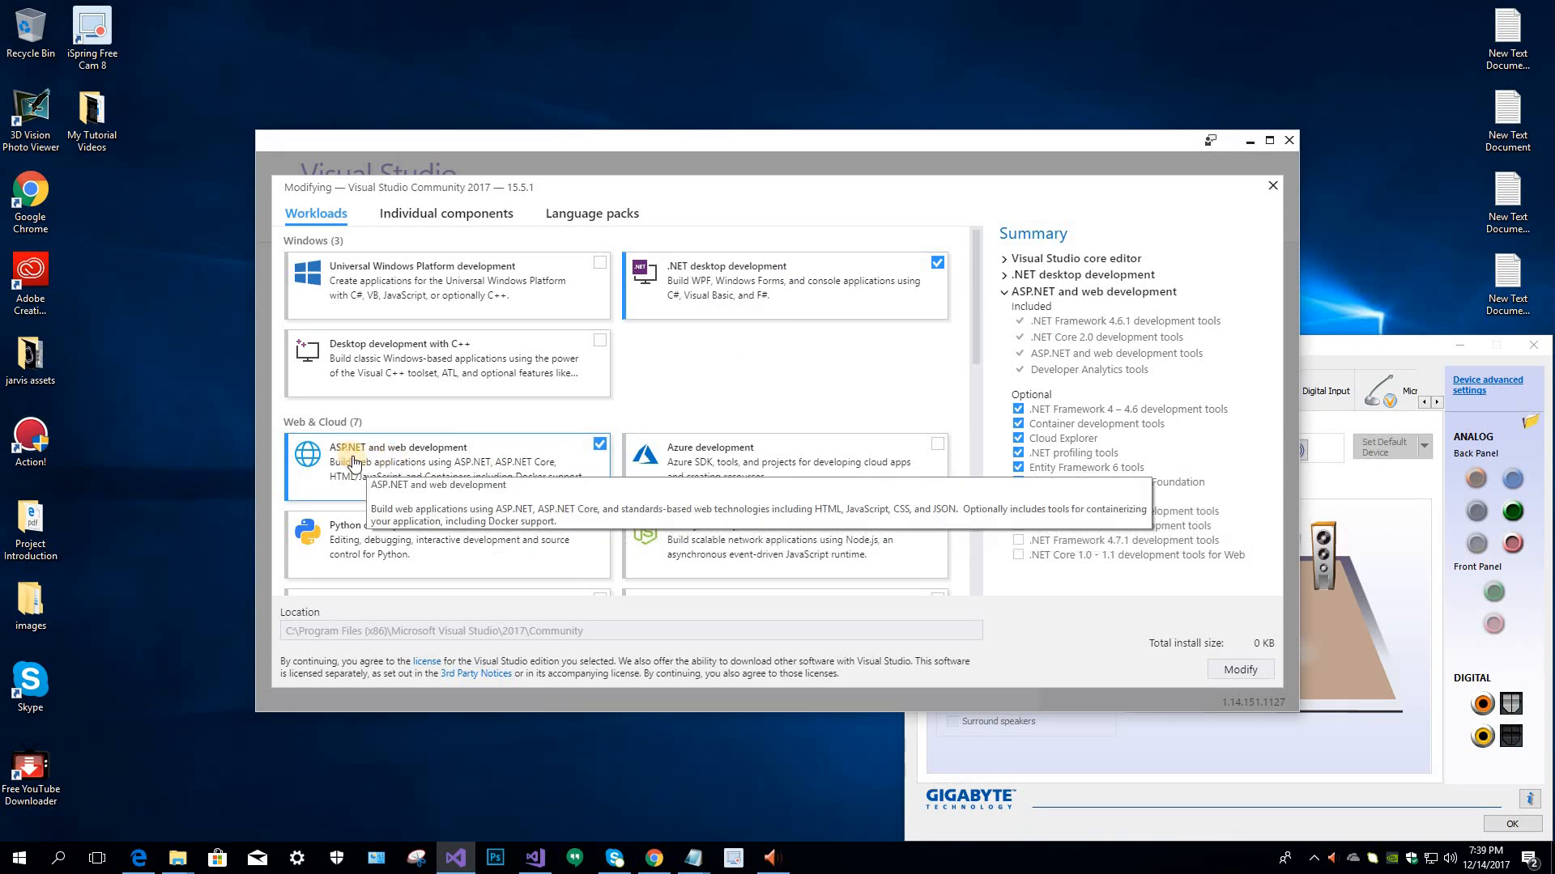
mouse_move(410, 466)
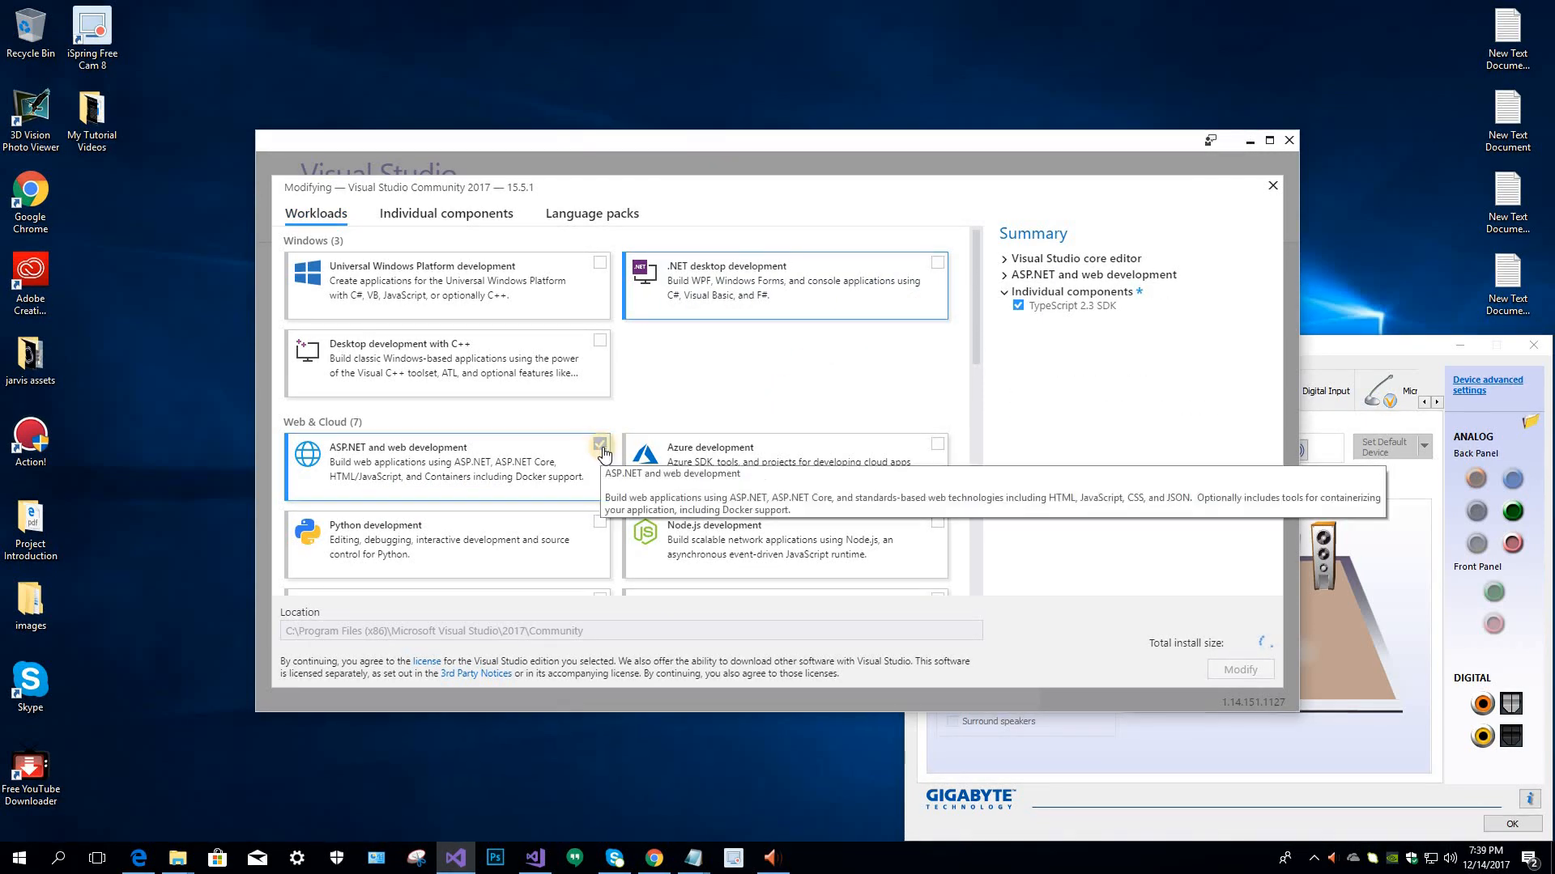
left_click(599, 442)
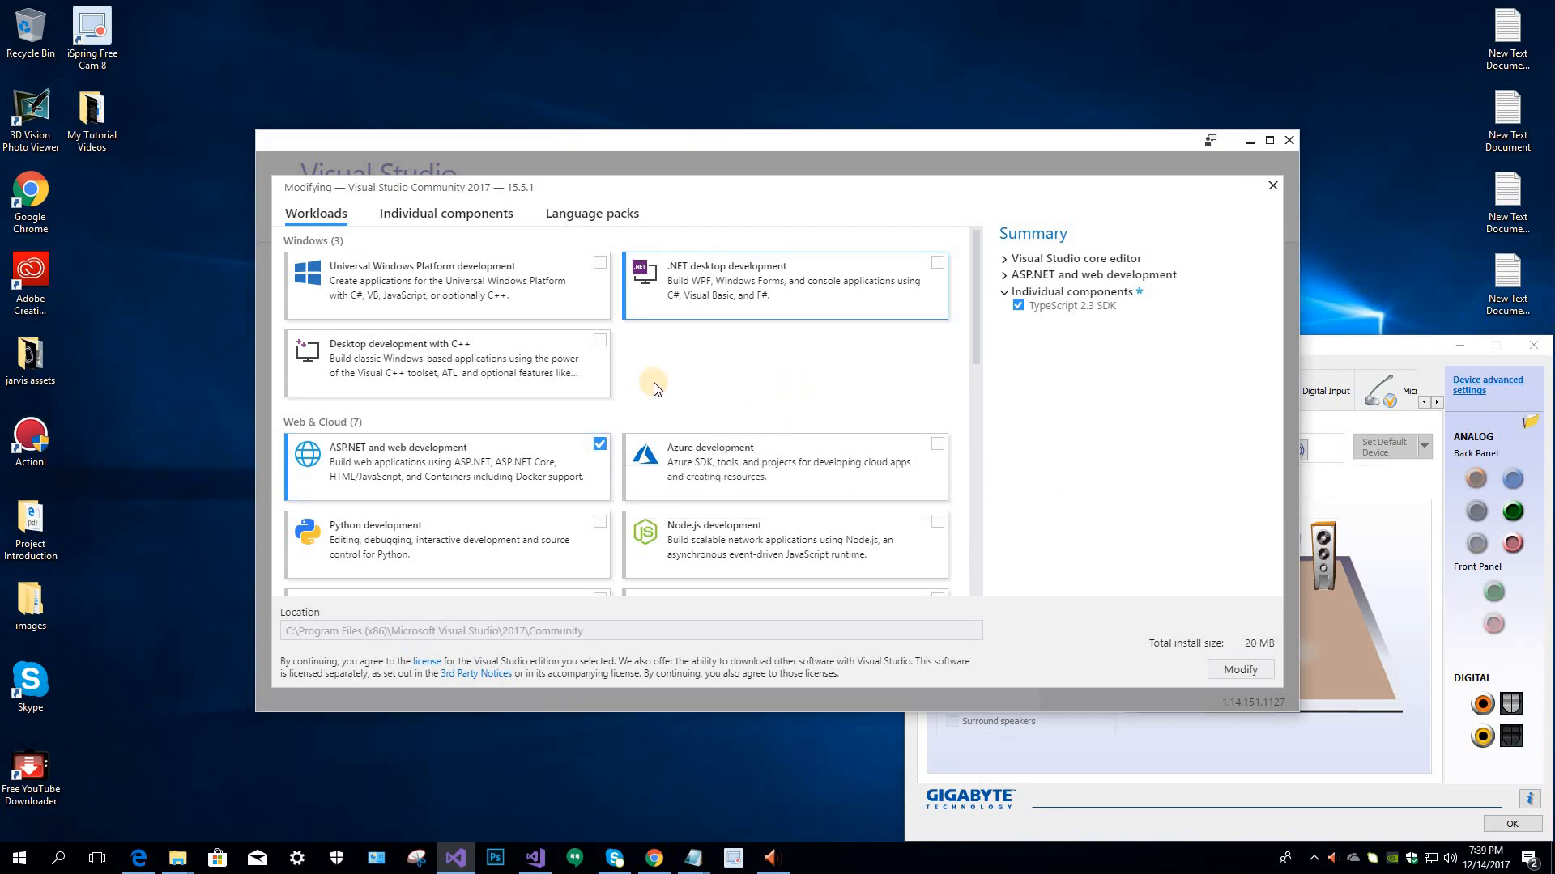
left_click(936, 262)
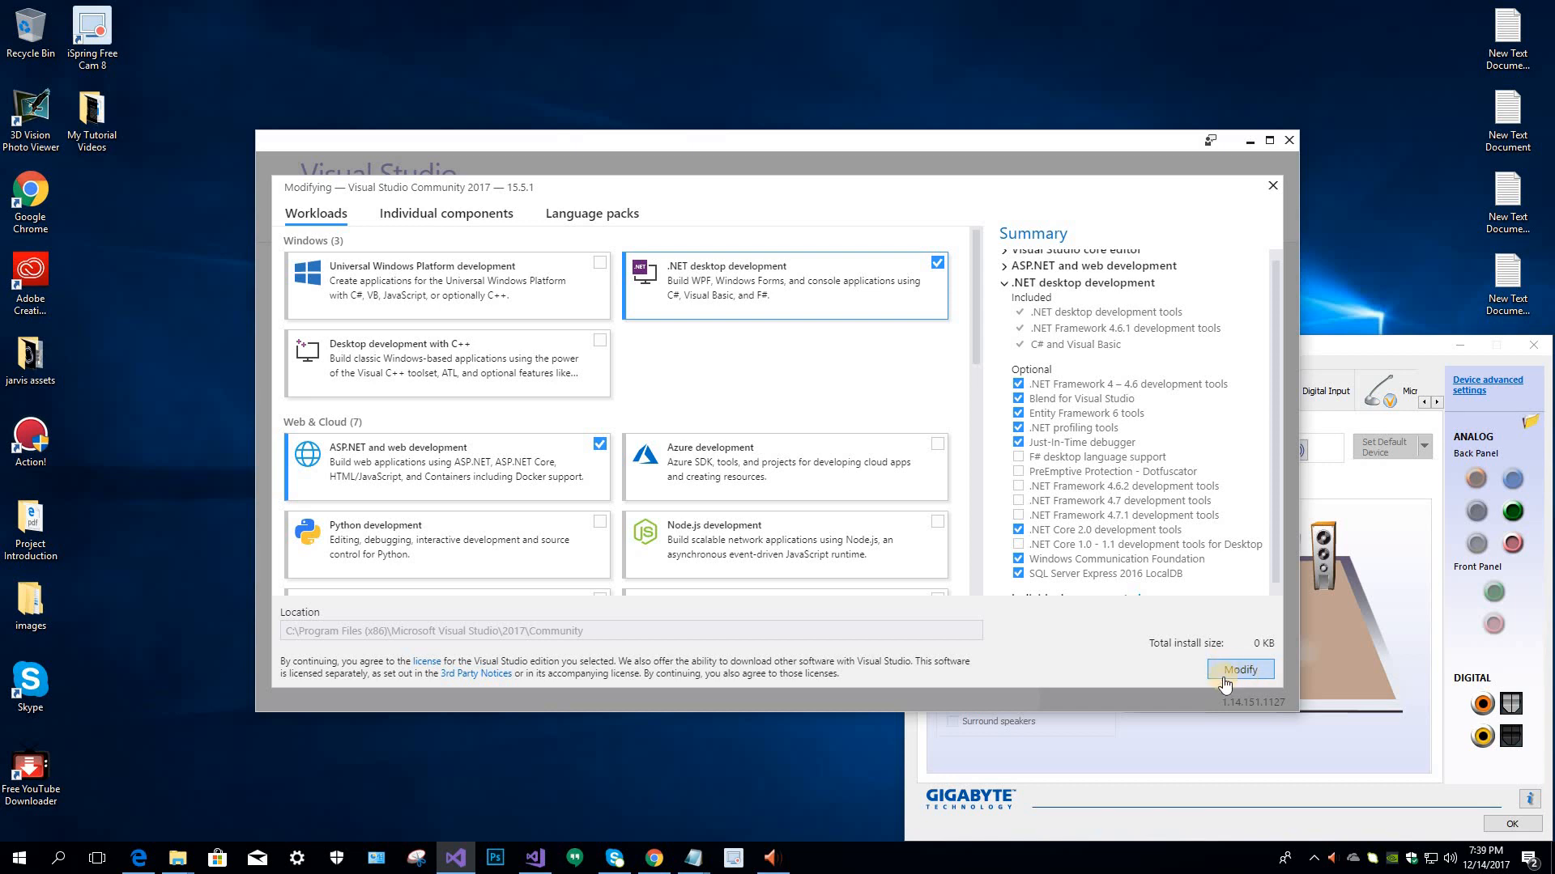
mouse_move(1245, 454)
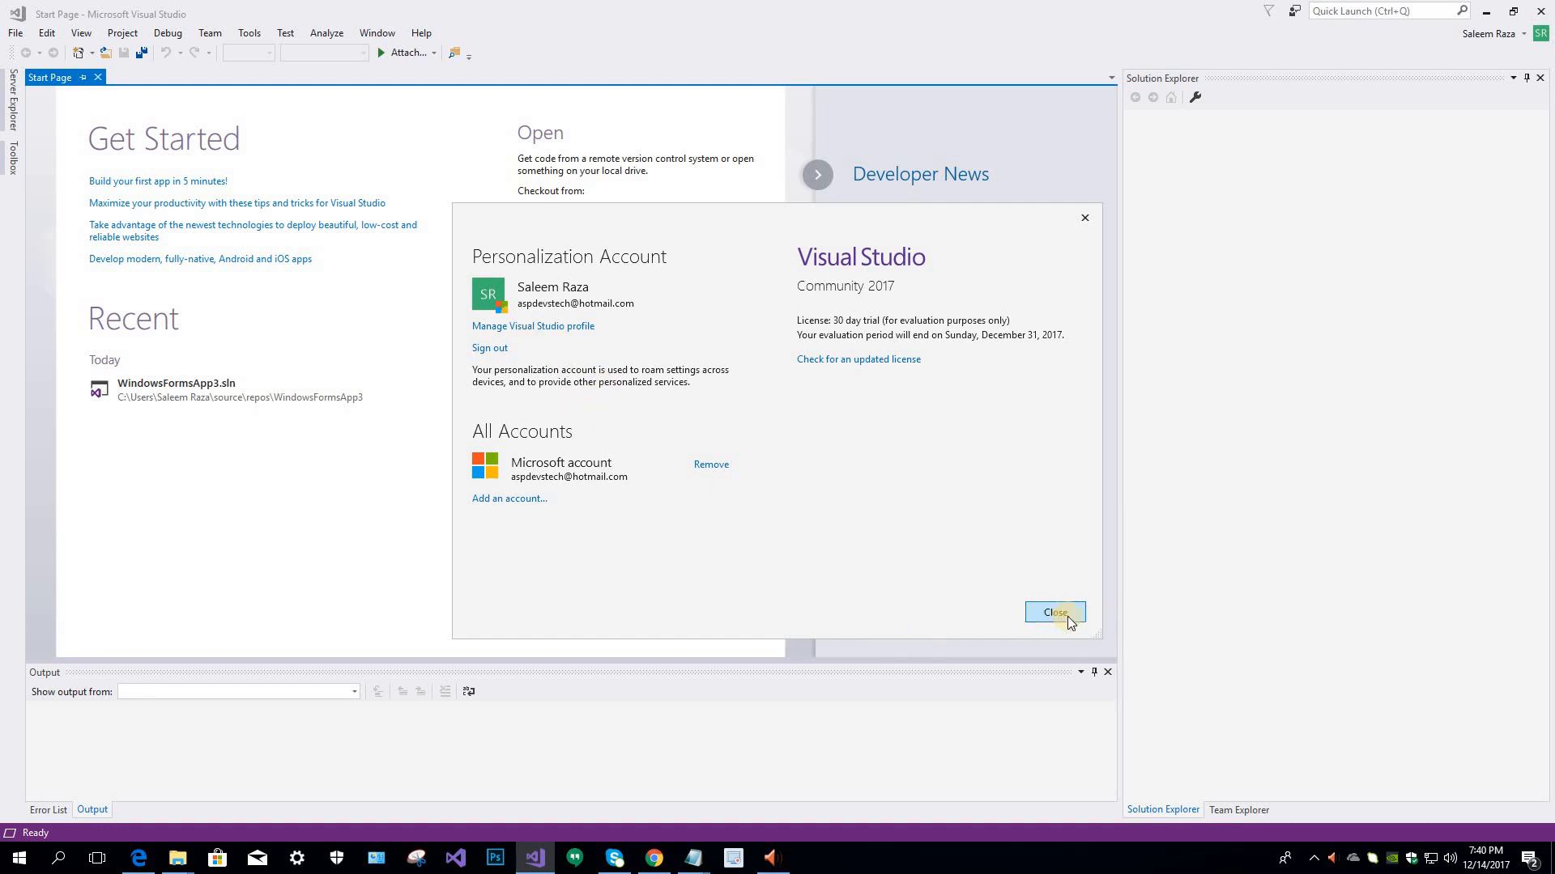
mouse_move(909, 547)
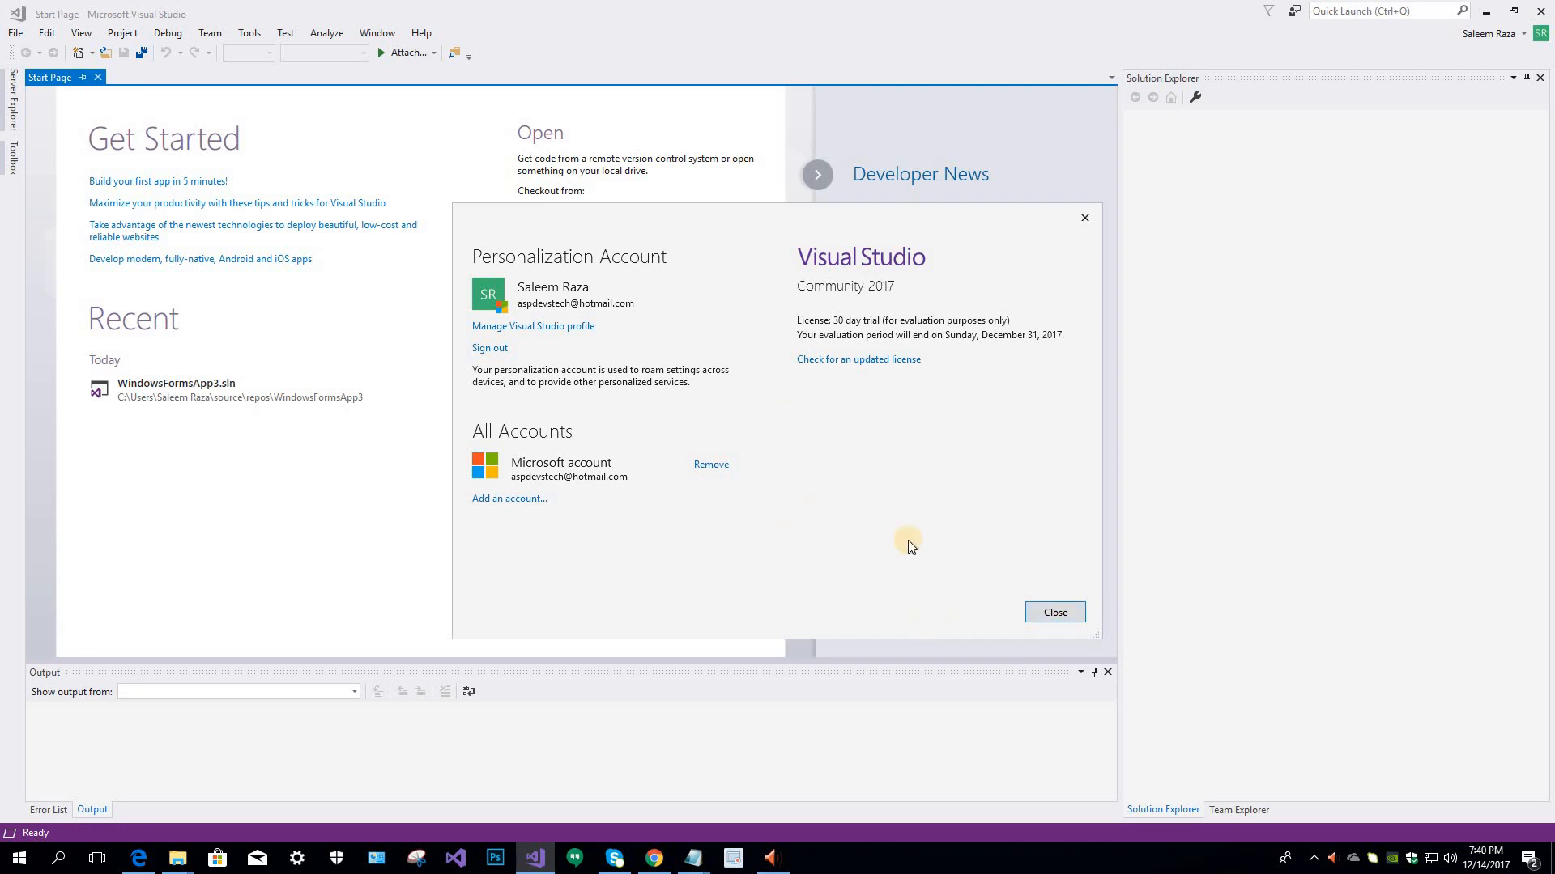
Close the Personalization Account dialog to reveal the Start Page.
left_click(1052, 612)
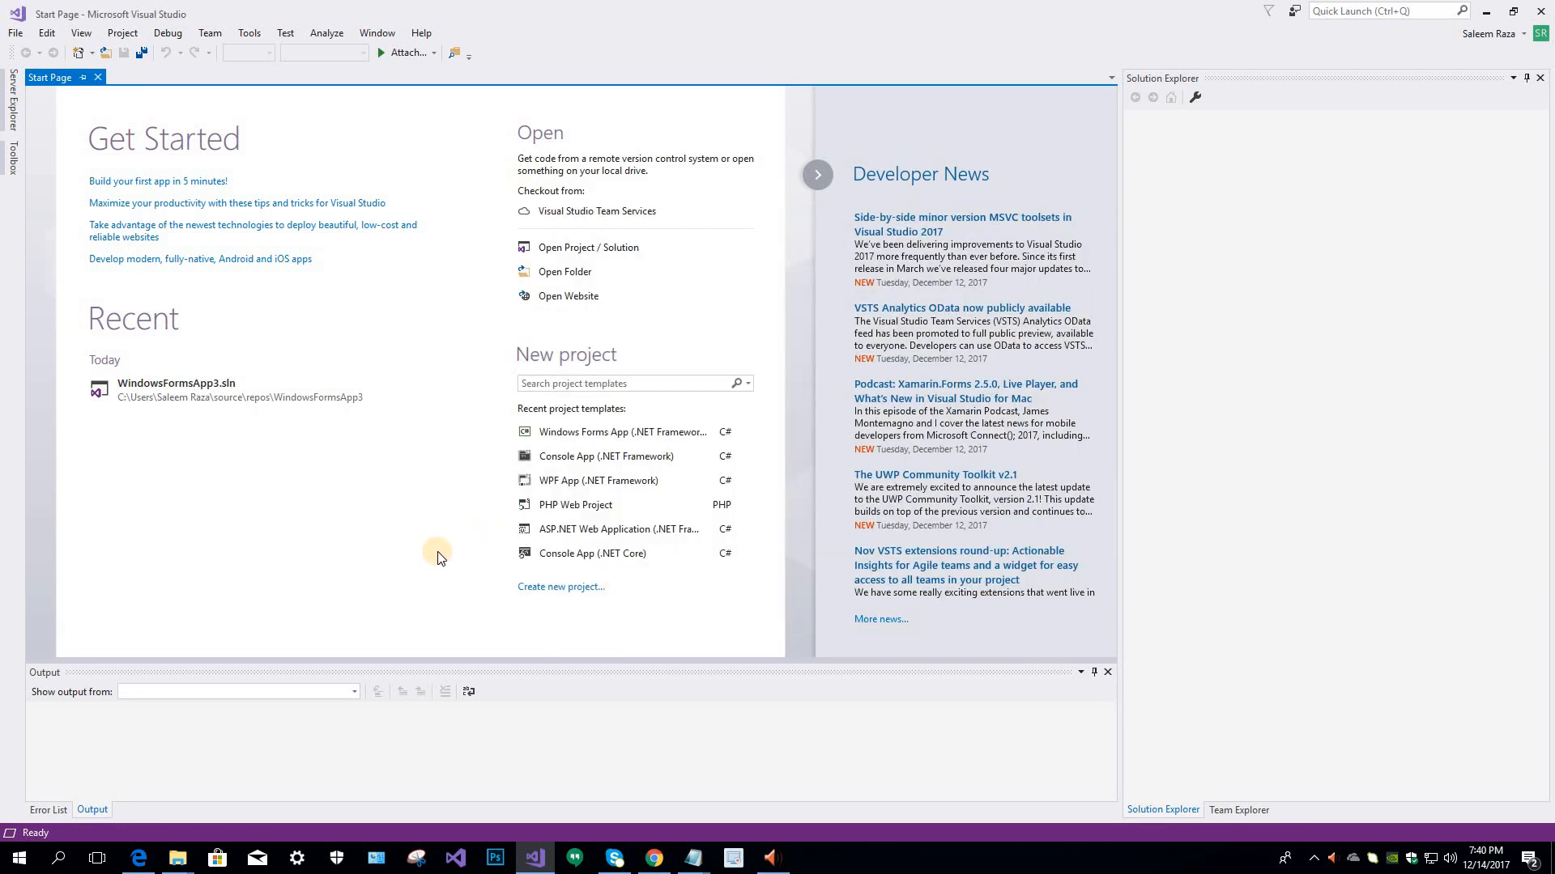
mouse_move(364, 500)
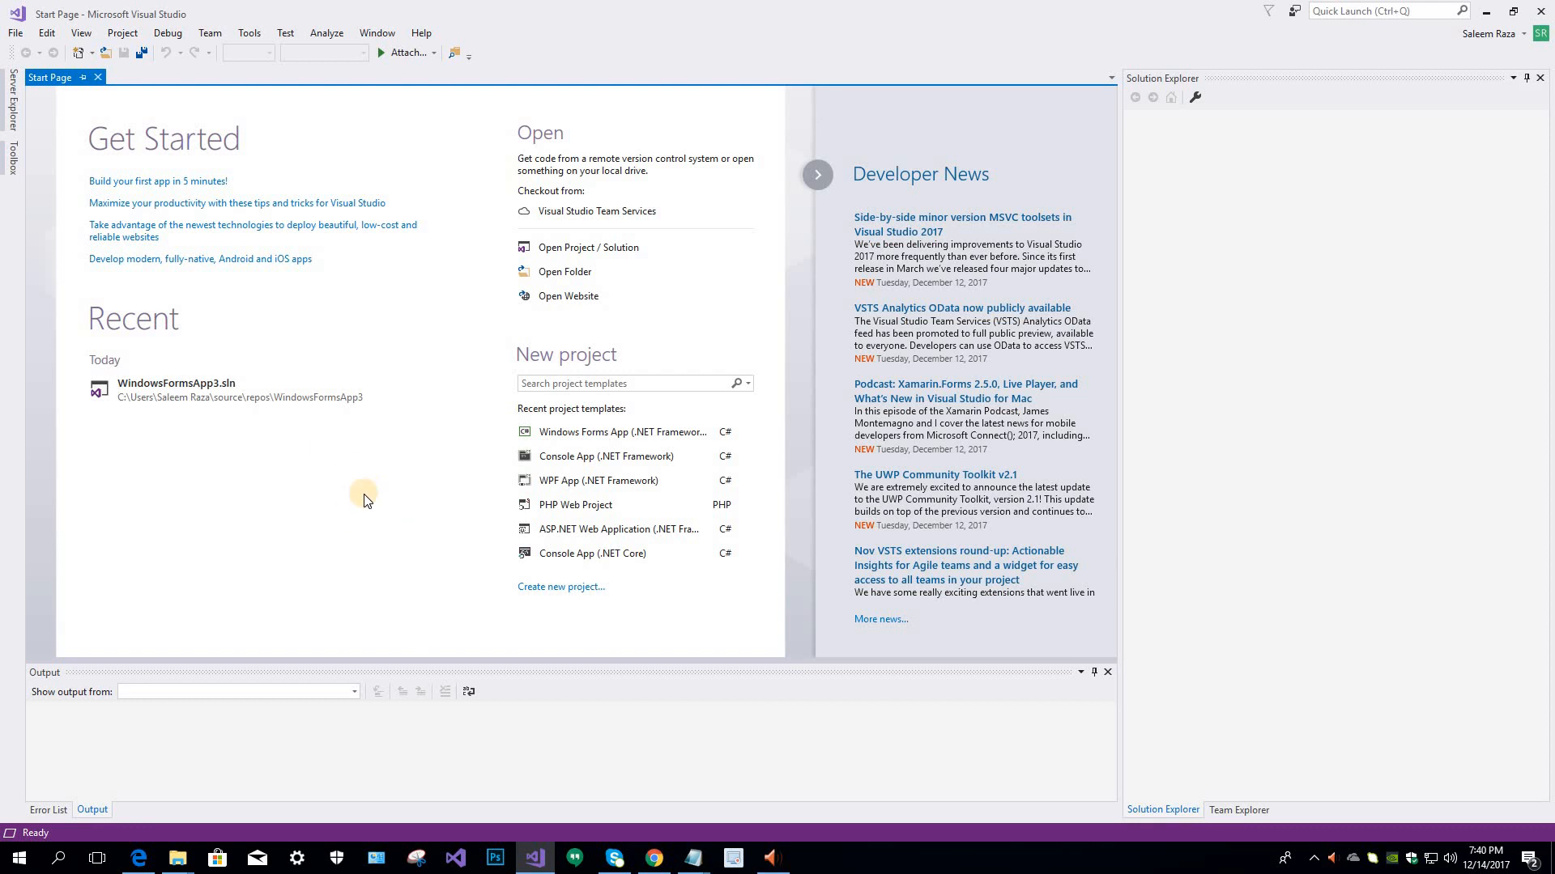
mouse_move(378, 506)
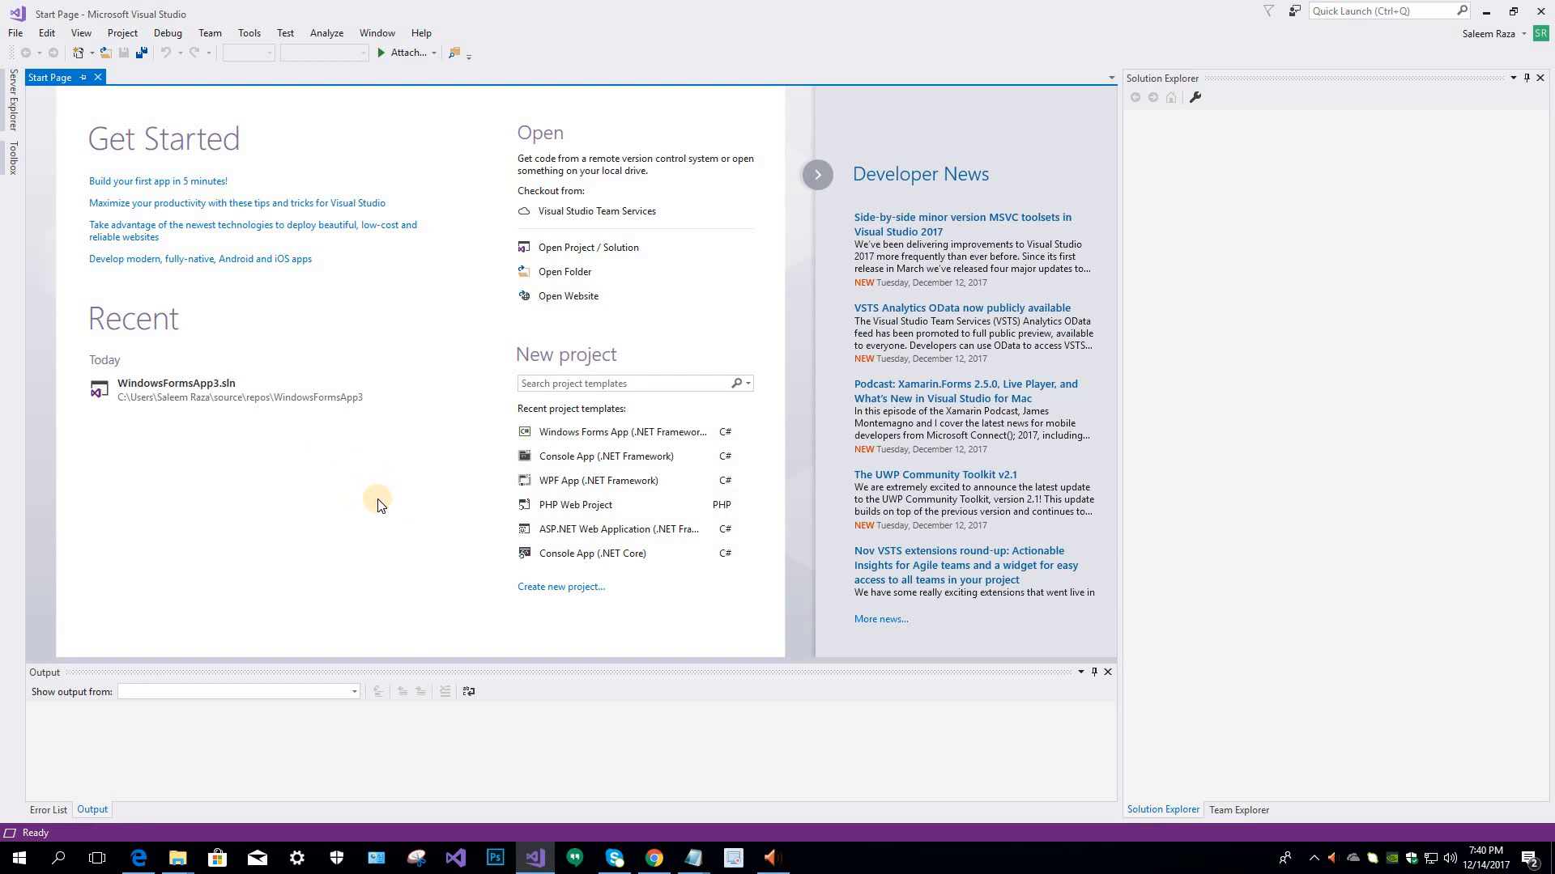